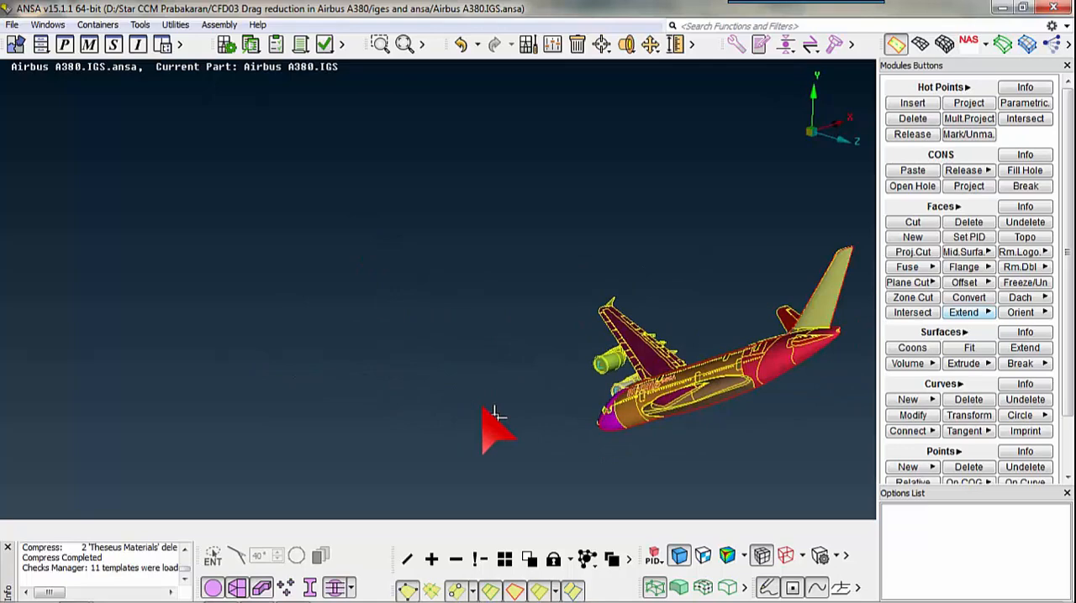
Step: Measure the nose-to-tail node distance in side view, about 69877 units
drag(496, 420, 605, 387)
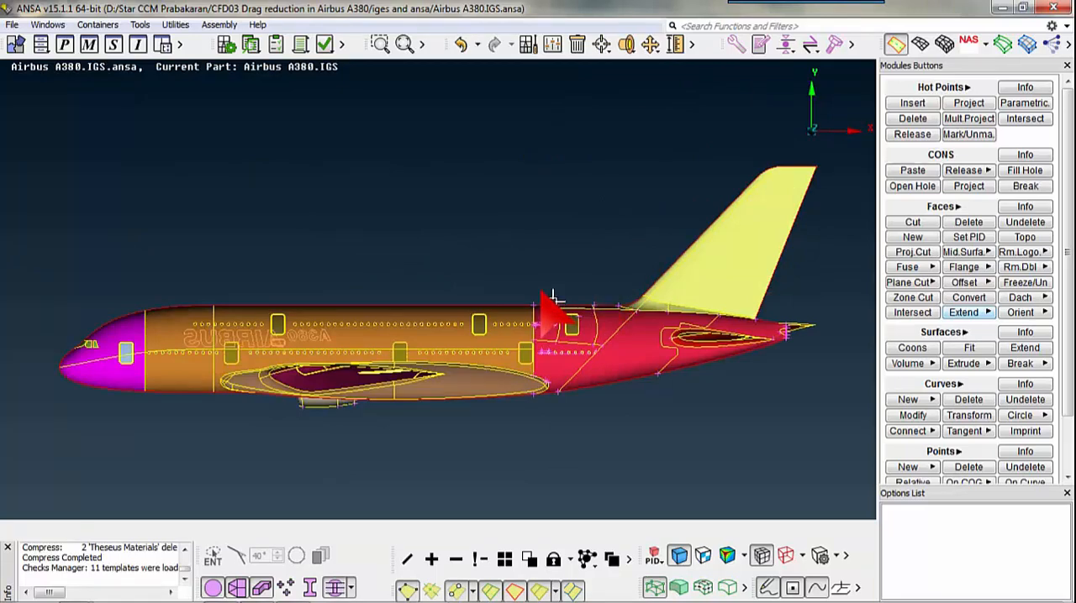
click(672, 45)
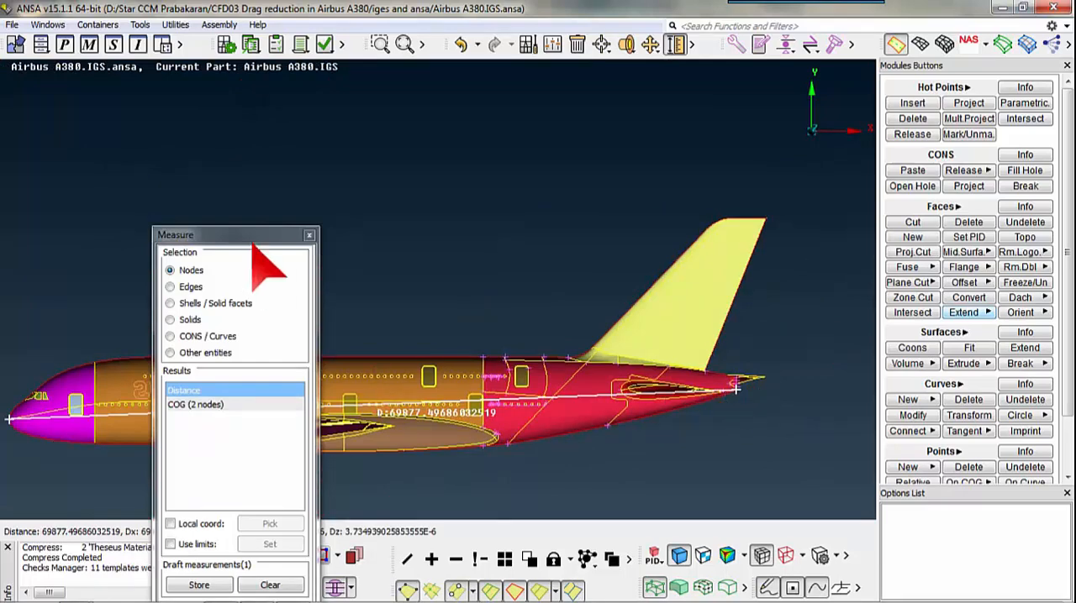
drag(235, 234, 763, 235)
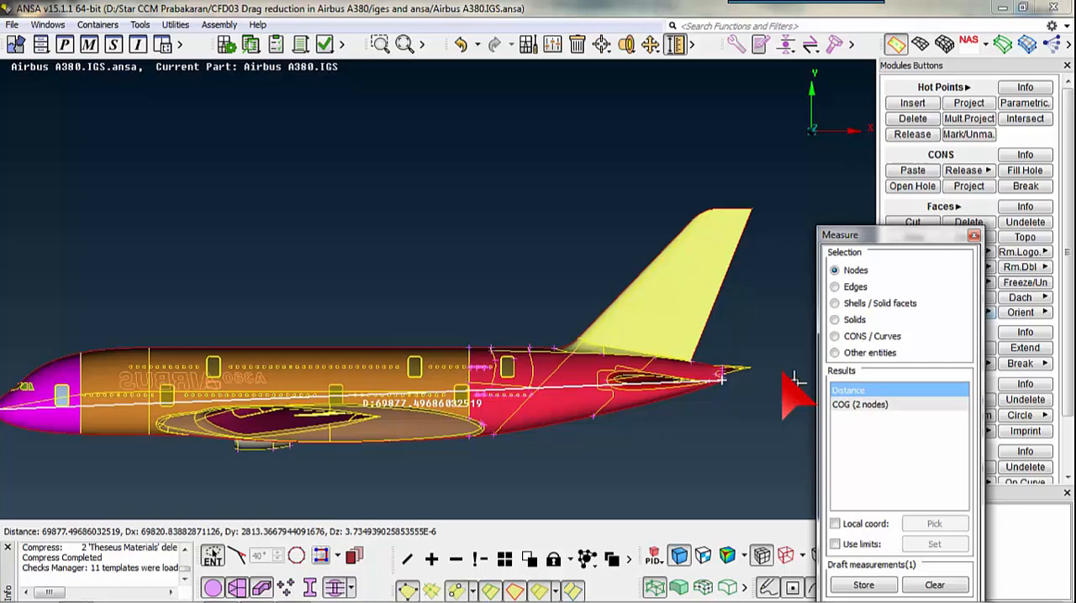
mouse_move(974, 236)
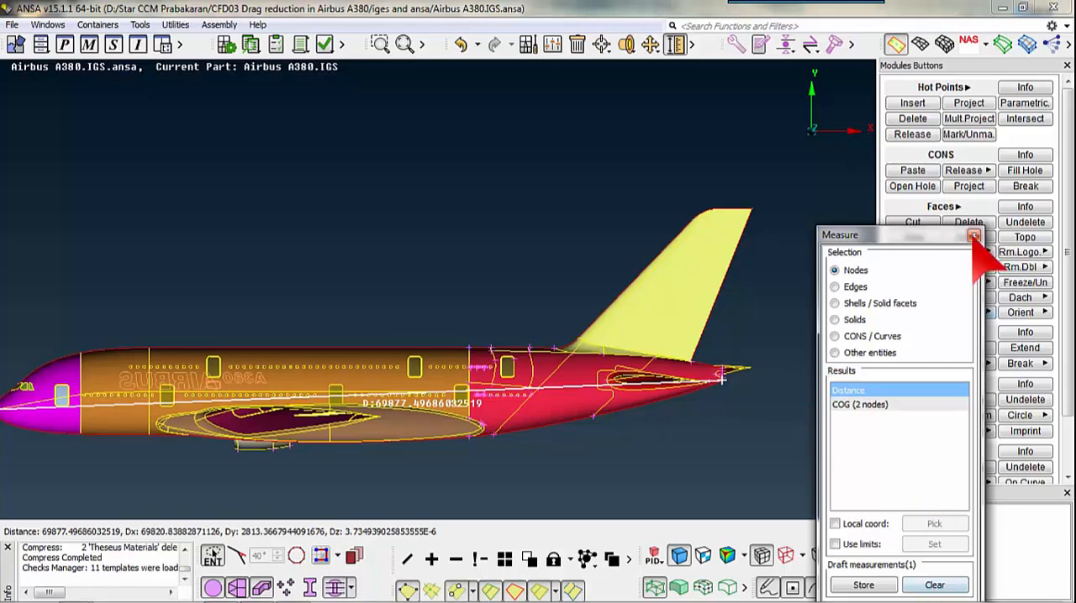
Step: Discard the length measurement, try picking wing-edge and wingtip nodes, and close Measure
click(973, 235)
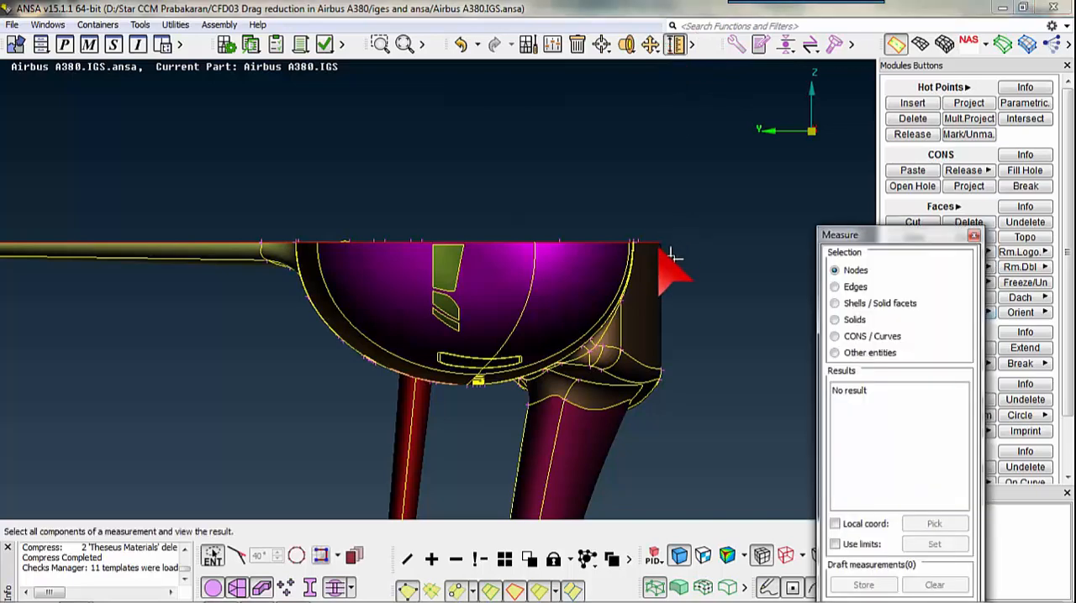
click(654, 252)
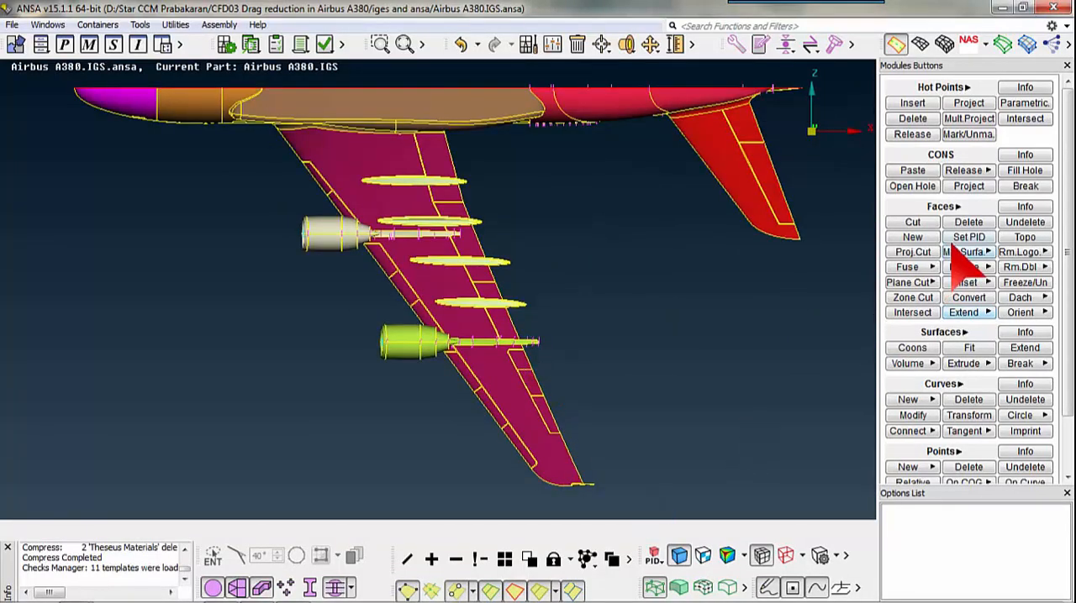
click(672, 46)
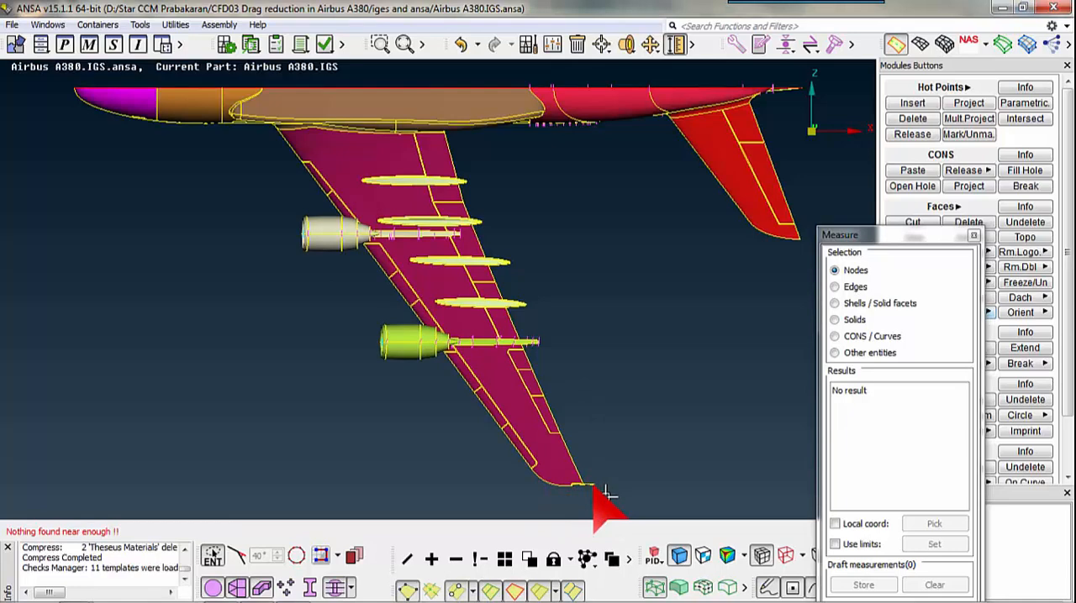
click(593, 483)
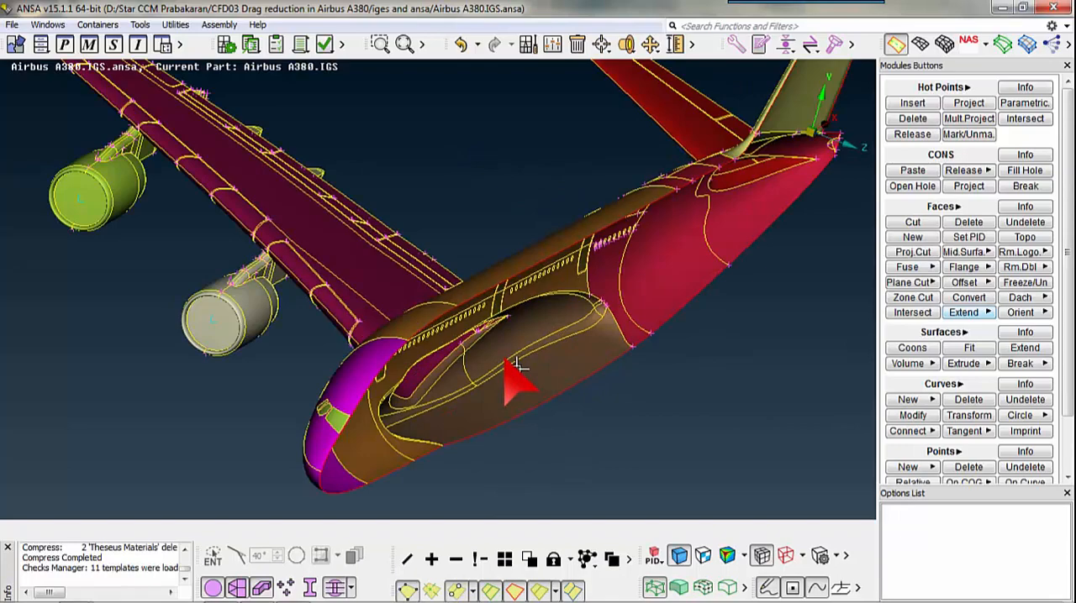
drag(517, 366, 475, 353)
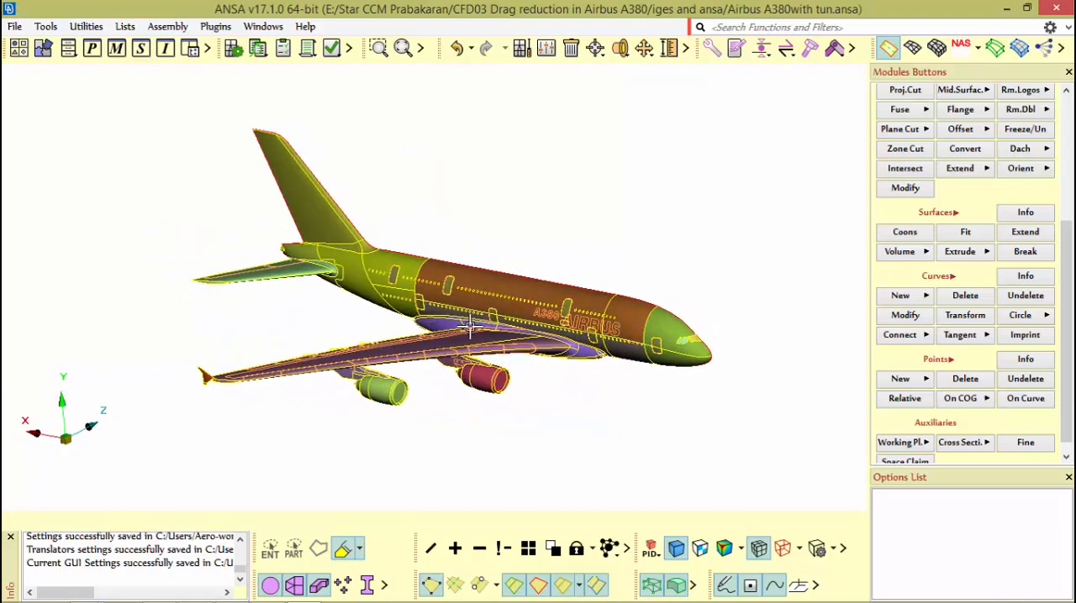
mouse_move(512, 332)
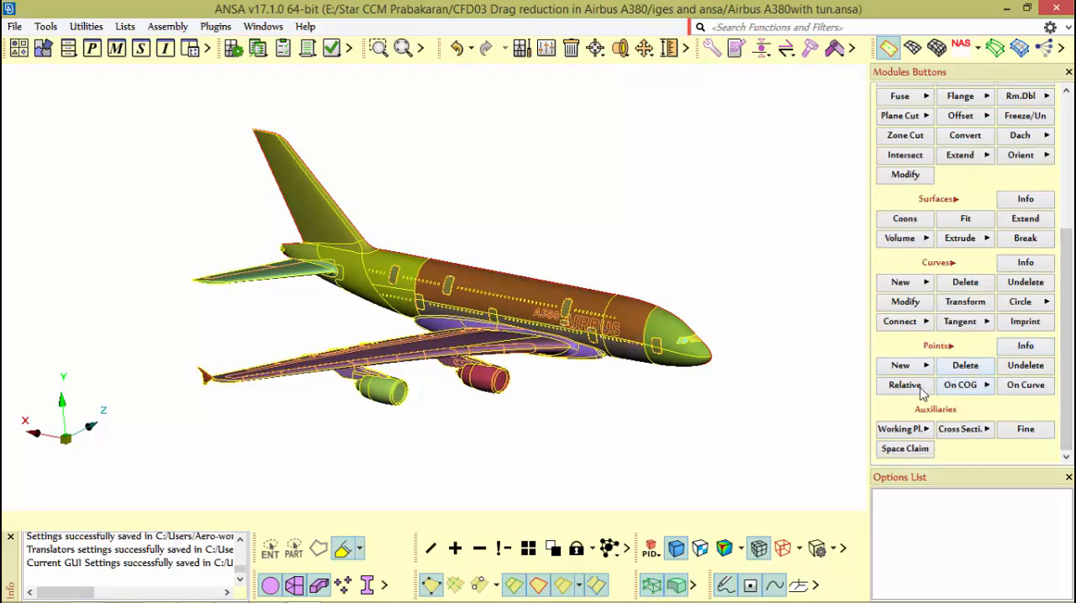
mouse_move(931, 364)
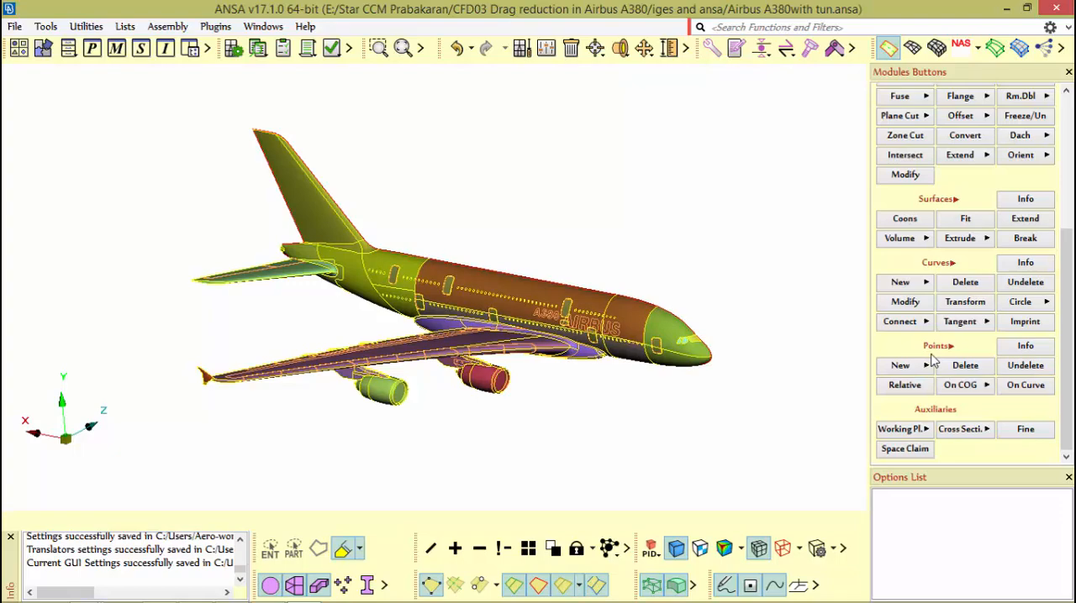
Step: Start the Relative points tool to offset a new point from a nose node
click(904, 386)
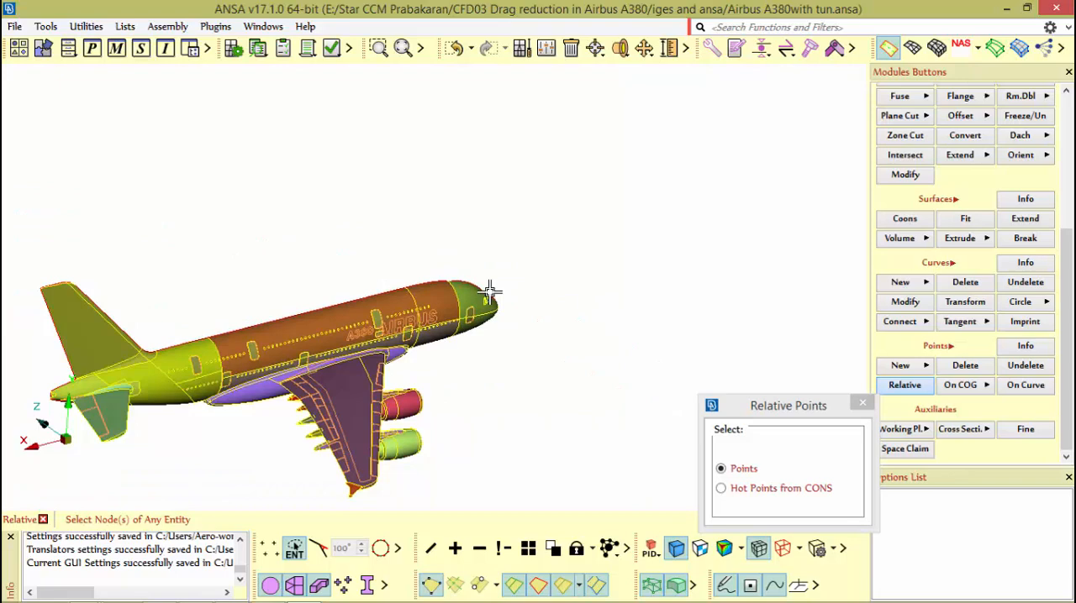
mouse_move(476, 284)
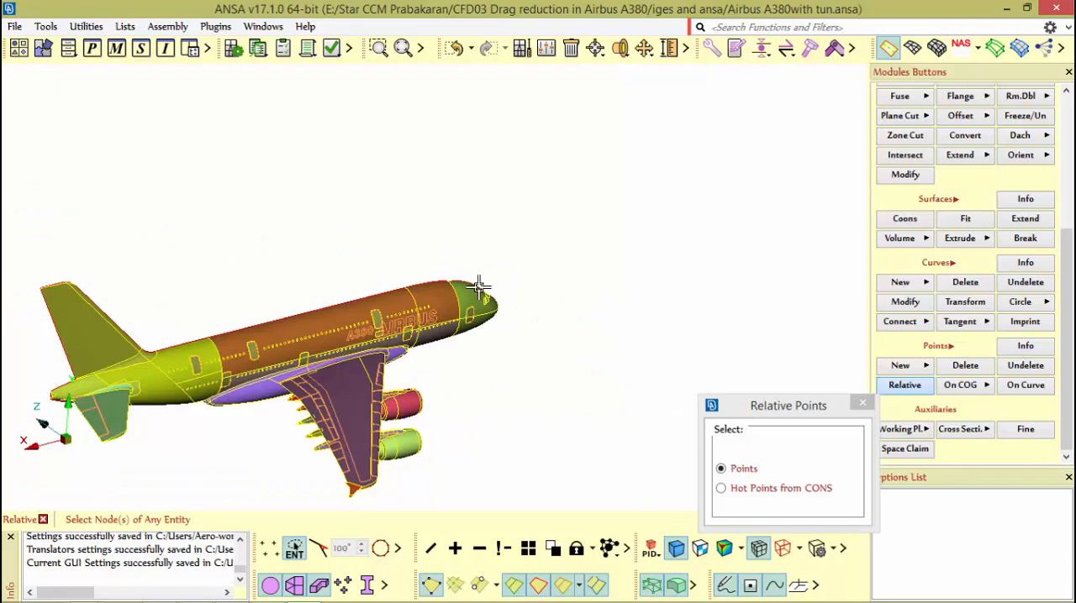
mouse_move(494, 297)
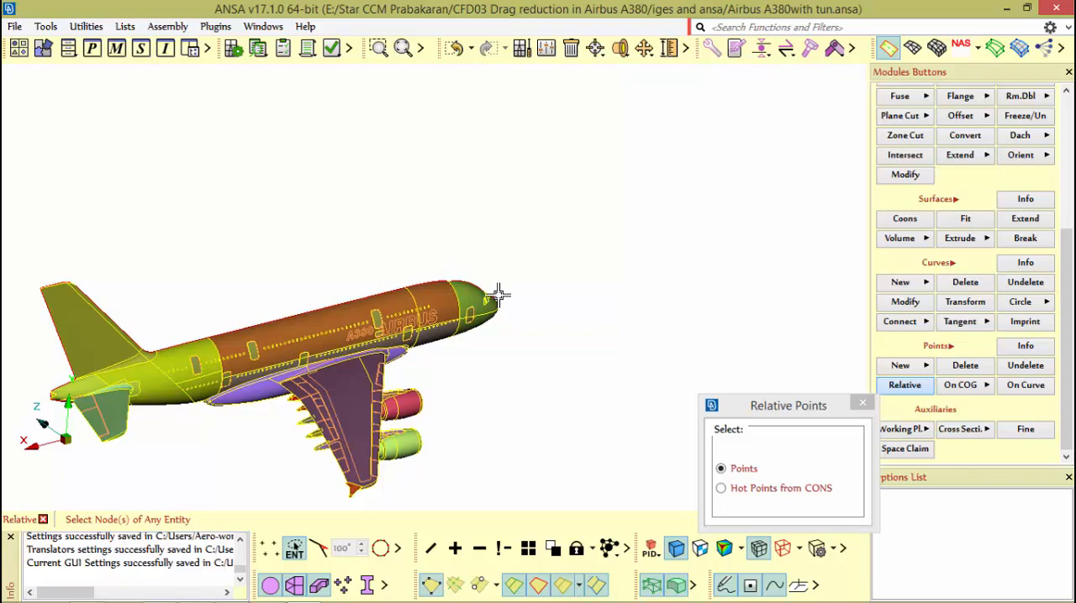
mouse_move(520, 286)
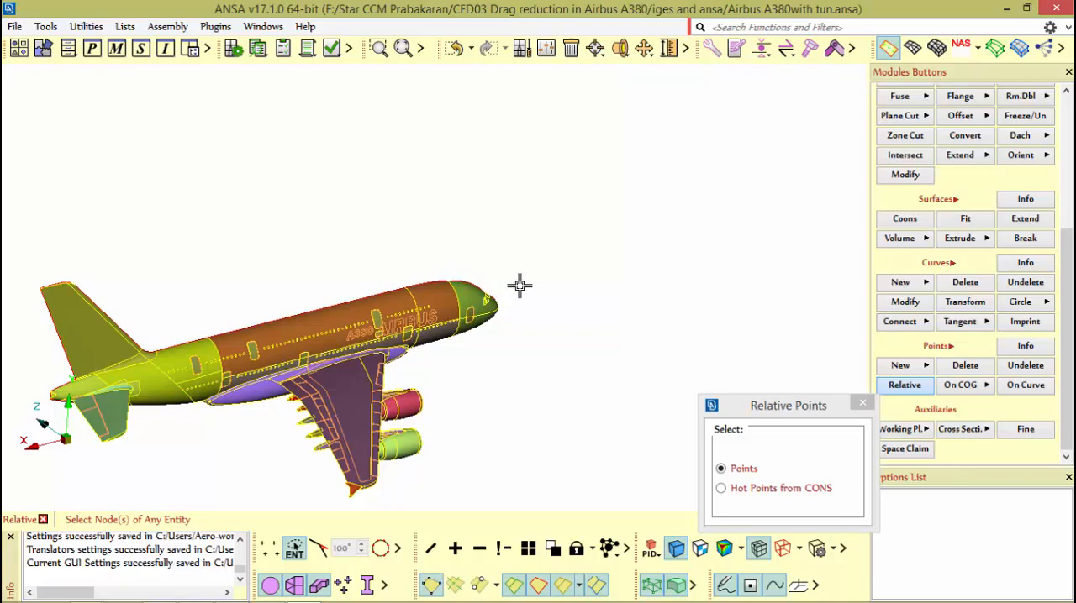
mouse_move(489, 279)
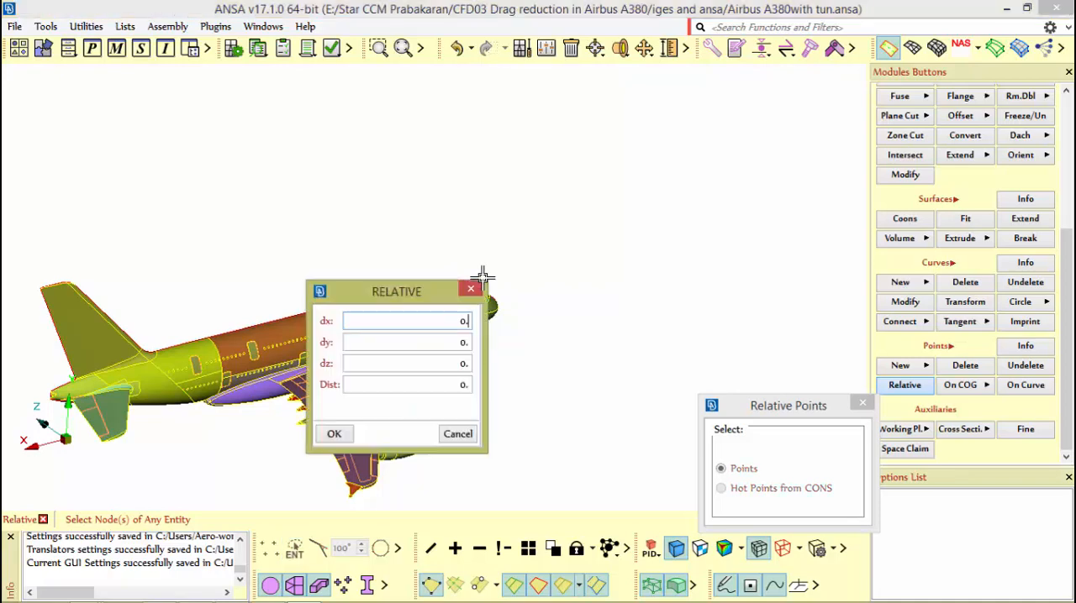
Step: Enter -210000 as the dx offset in the RELATIVE dialog
drag(396, 291, 227, 122)
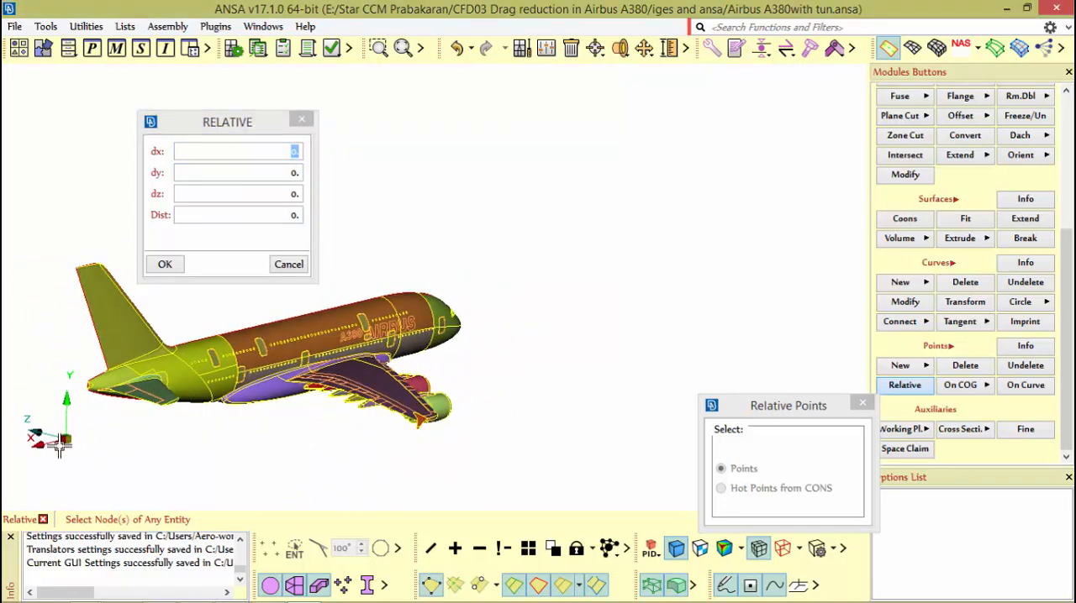
mouse_move(468, 296)
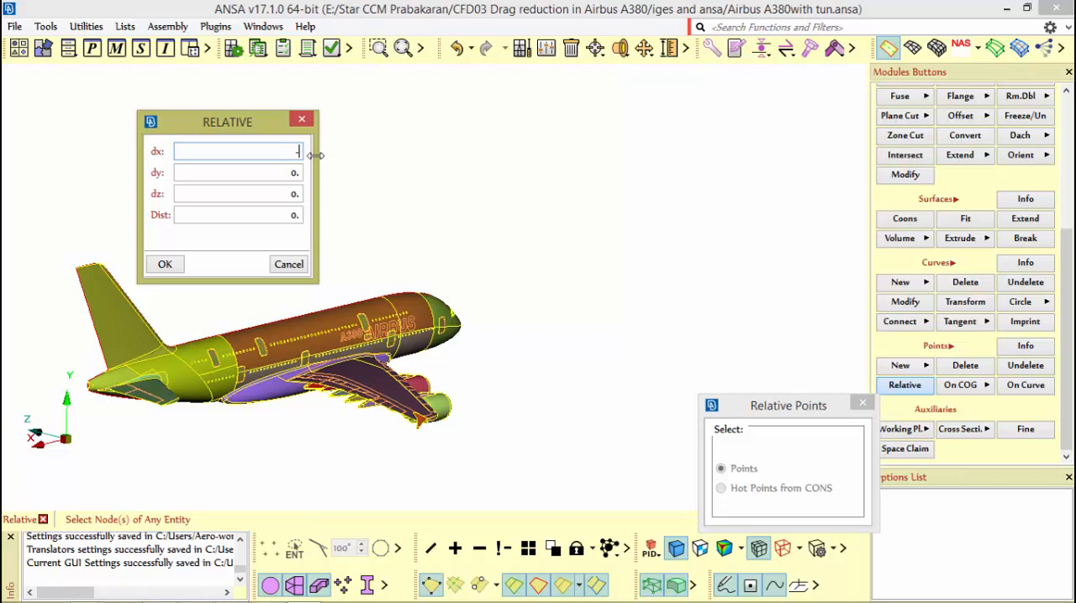
text(-2100)
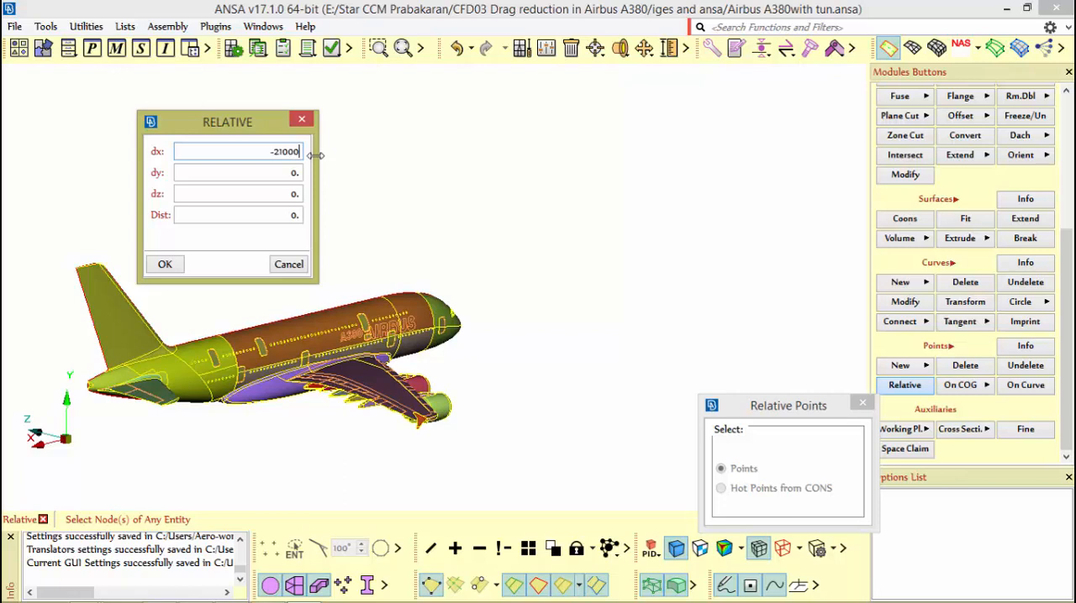
text(0)
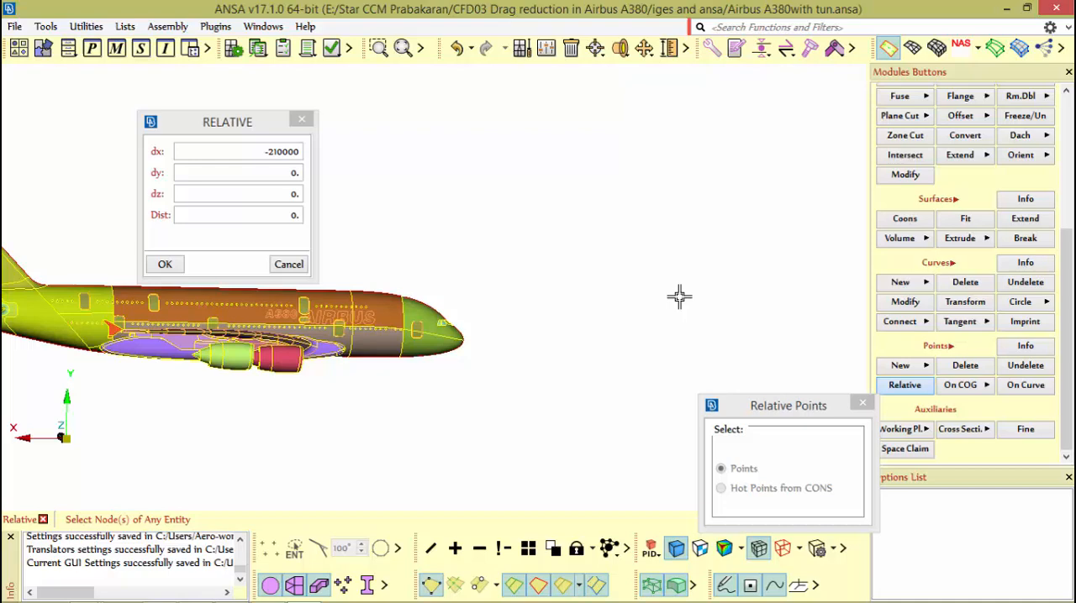
mouse_move(794, 308)
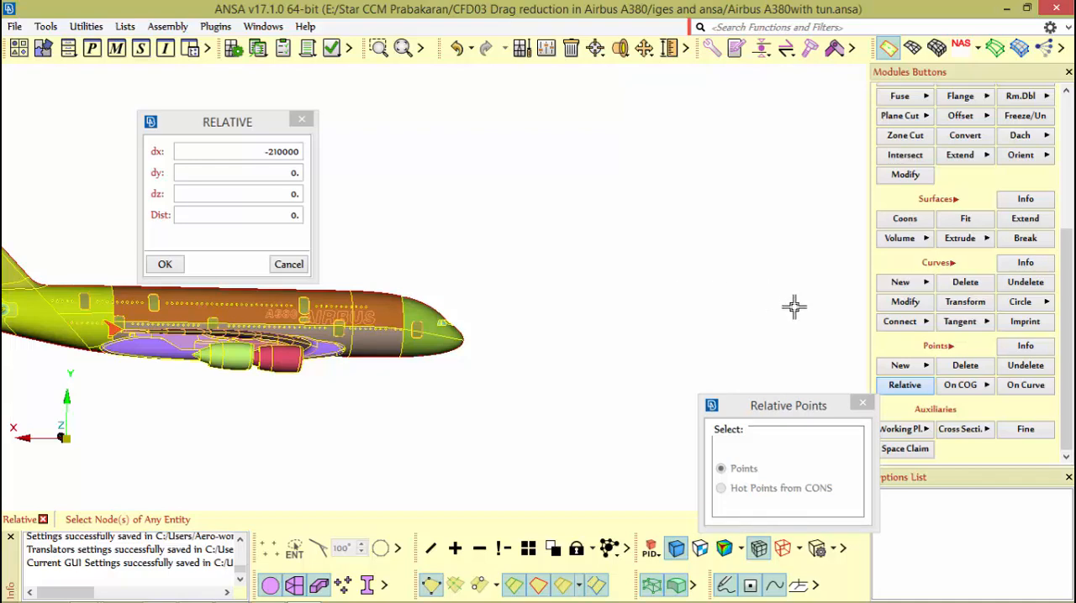
mouse_move(458, 300)
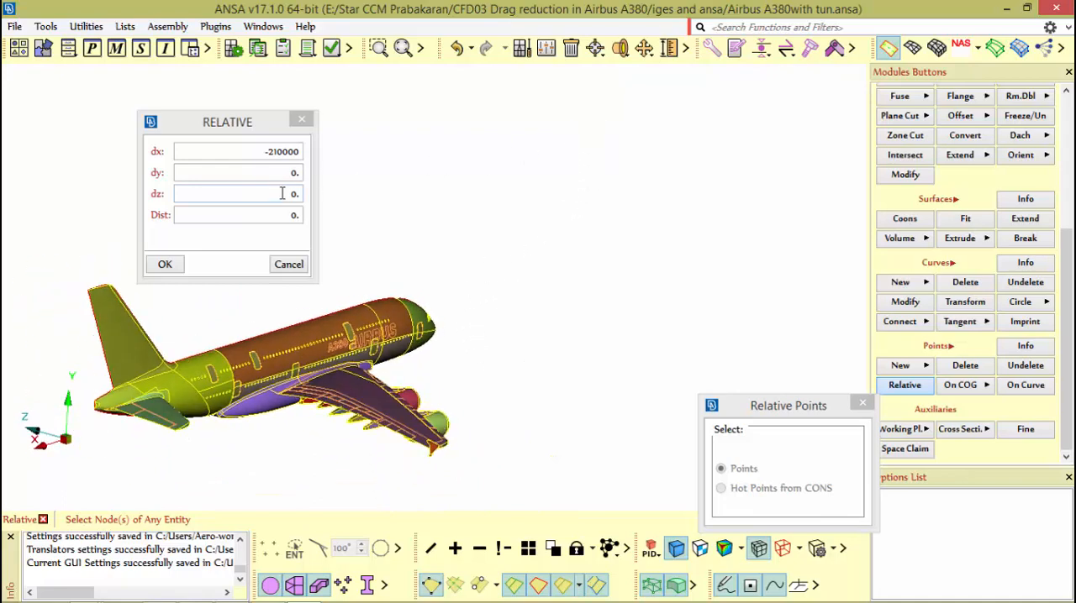
Step: Enter 50000 as the dy offset, keeping dx at -210000
click(236, 172)
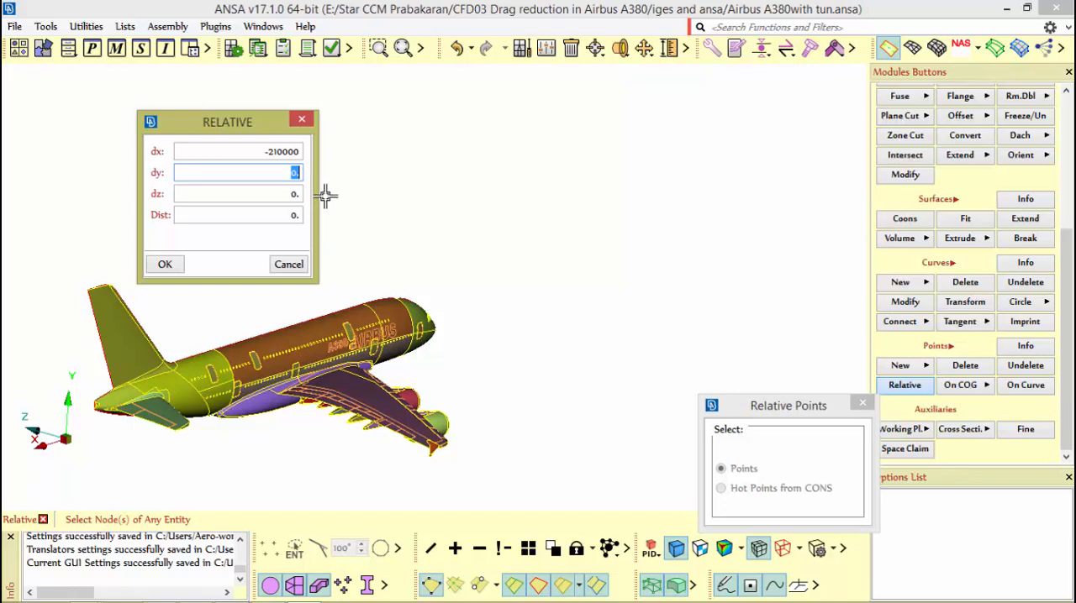
mouse_move(405, 314)
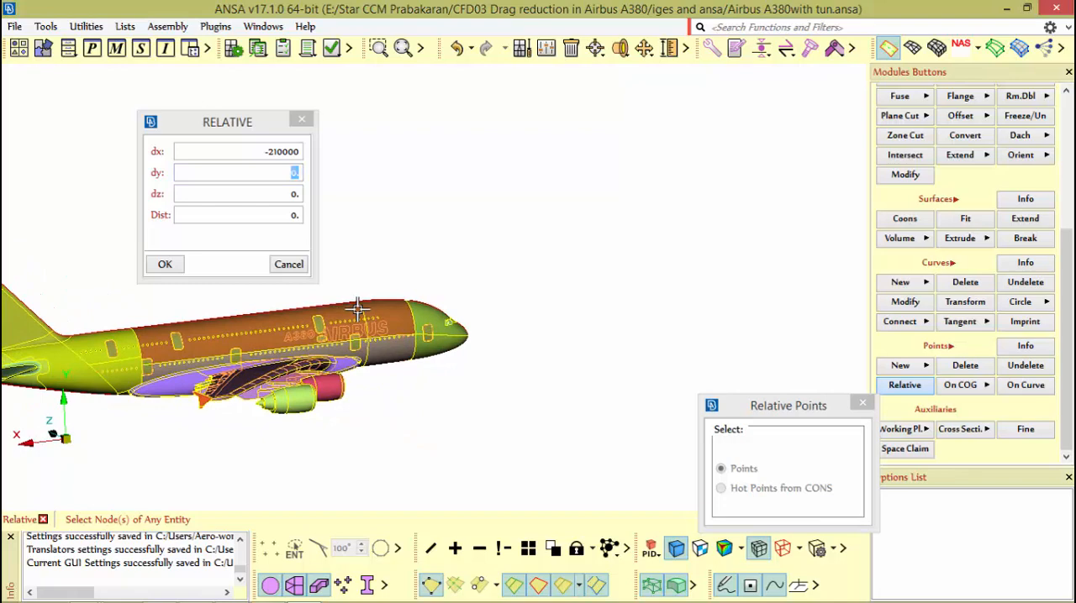
mouse_move(544, 370)
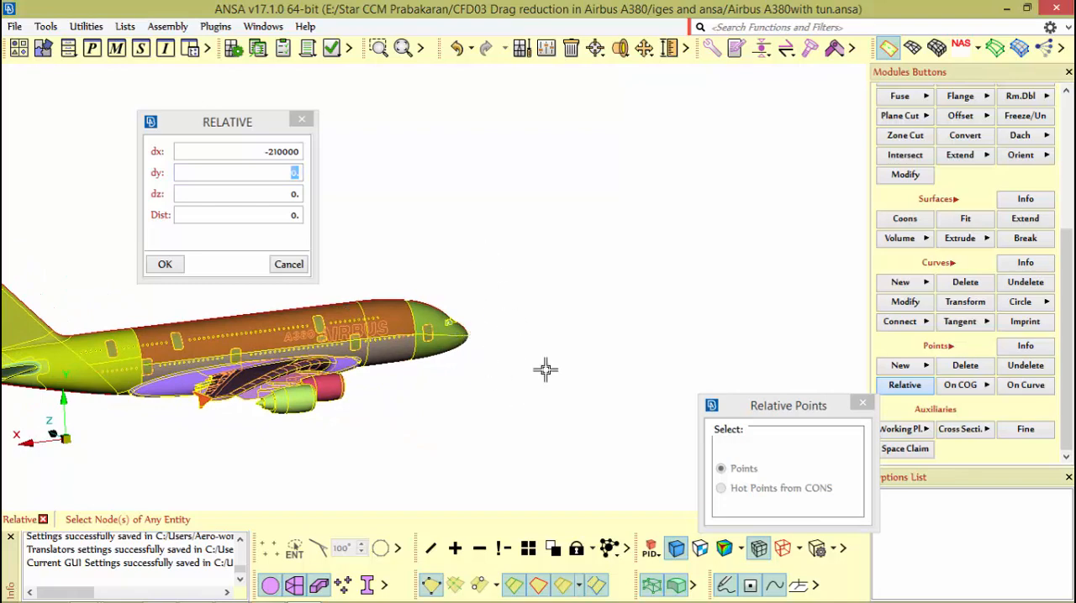
mouse_move(521, 322)
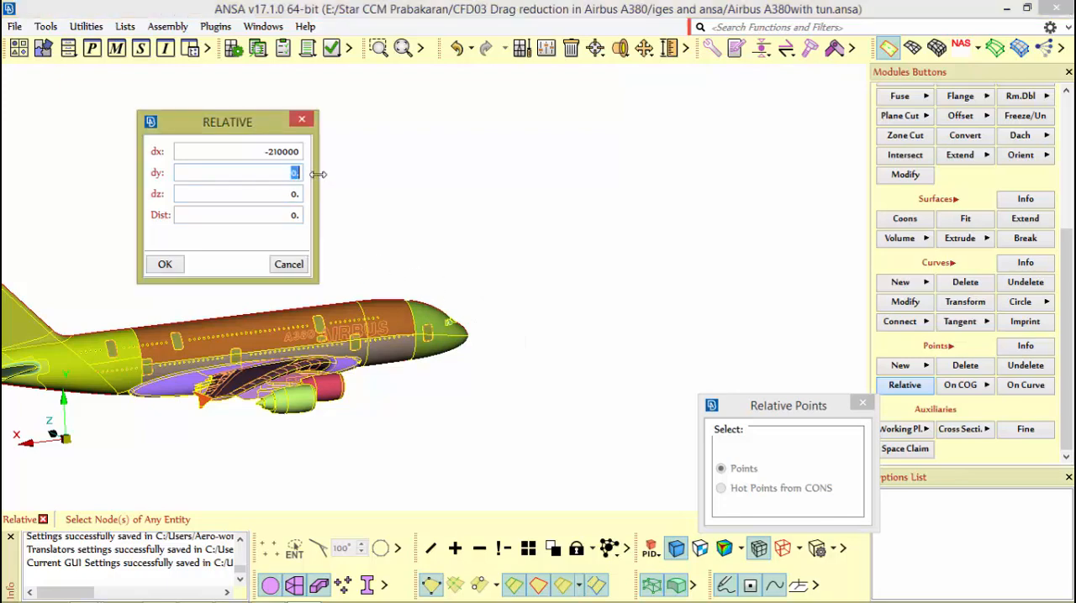
mouse_move(410, 300)
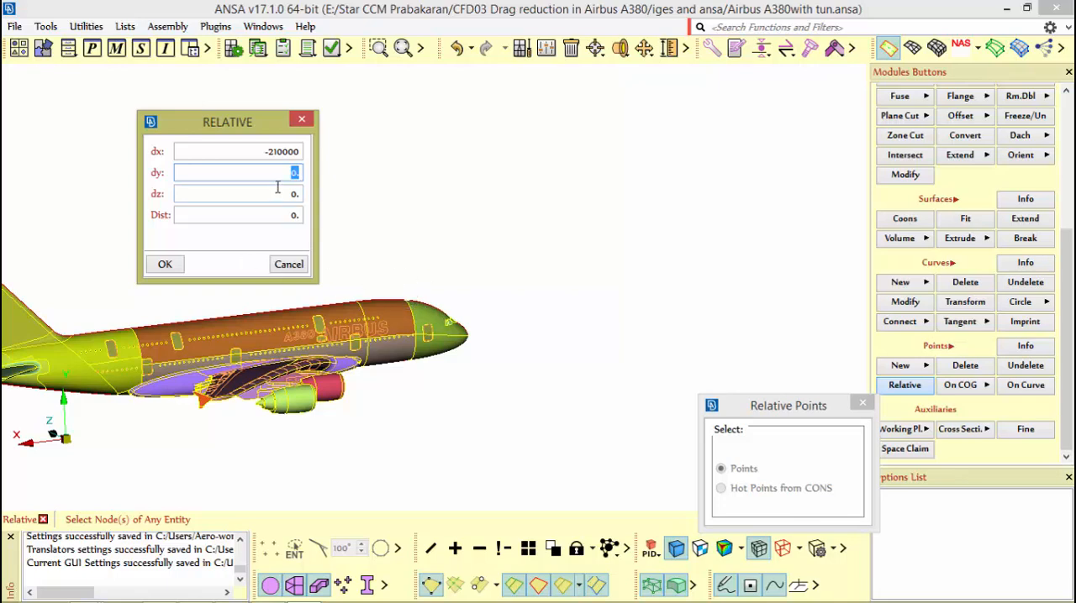
mouse_move(307, 183)
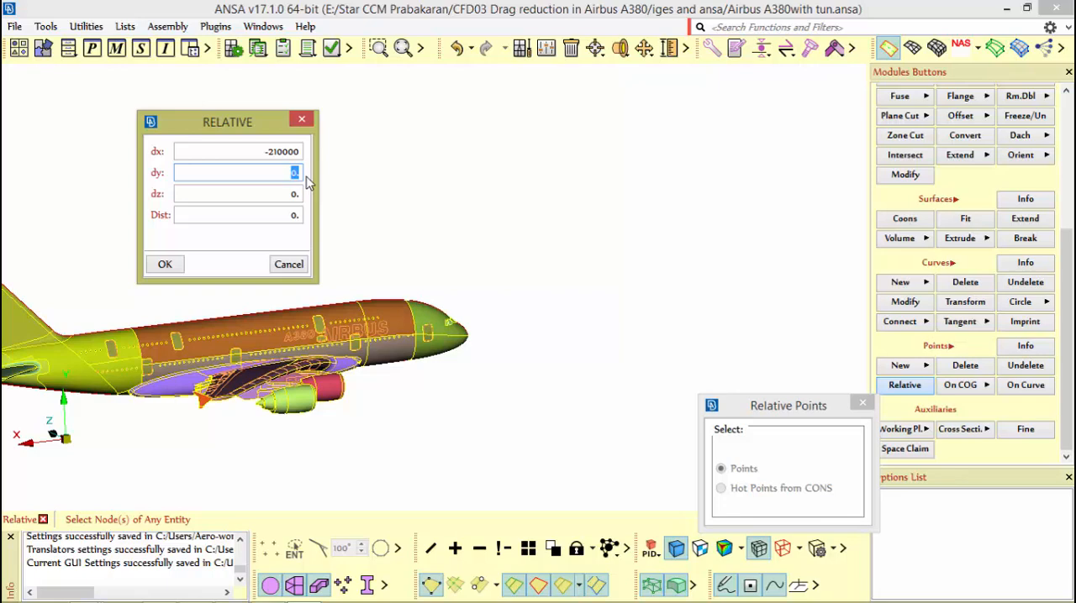
text(50)
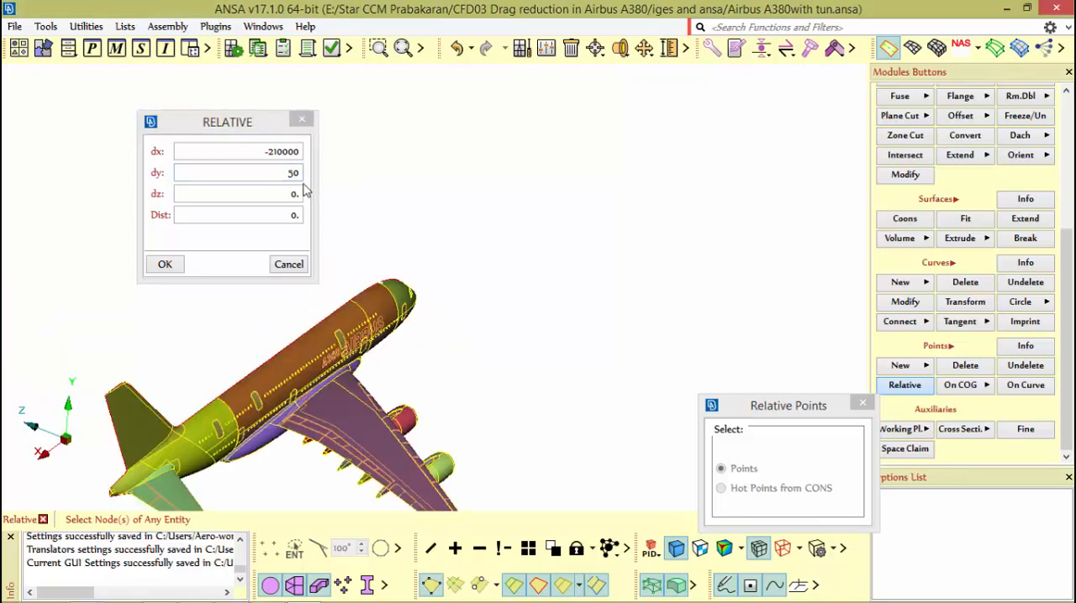
text(50000)
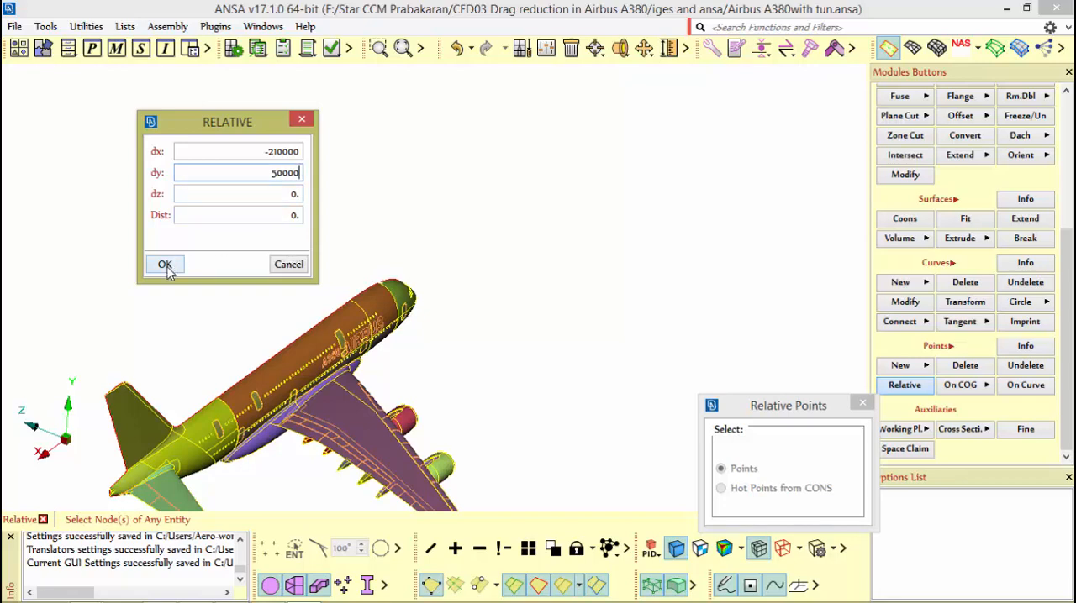
Step: Confirm the dx -210000, dy 50000 point on the reference node and view it side-on
click(165, 264)
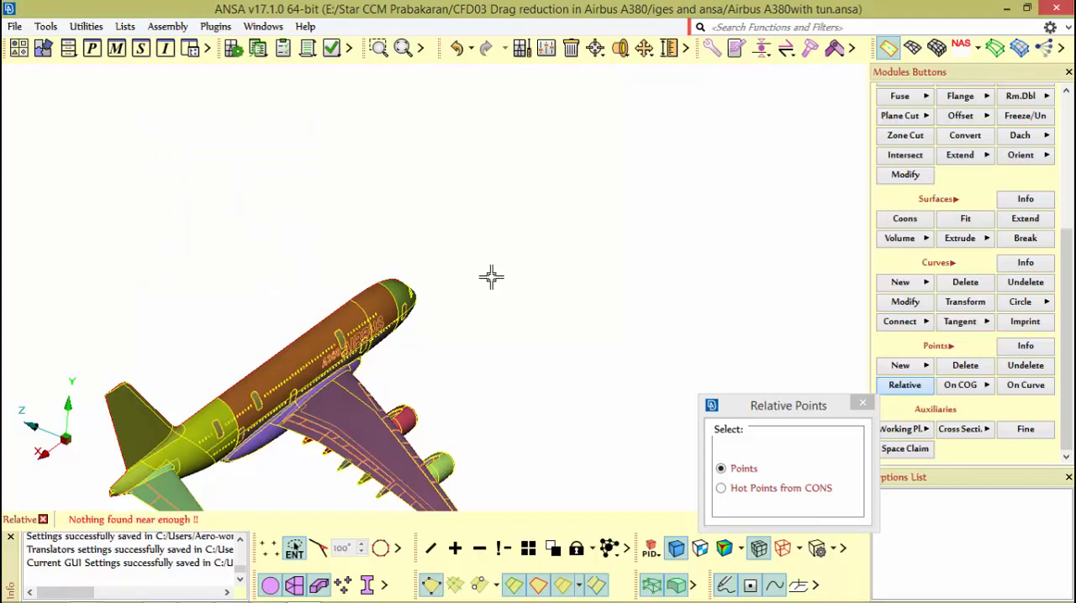
click(861, 404)
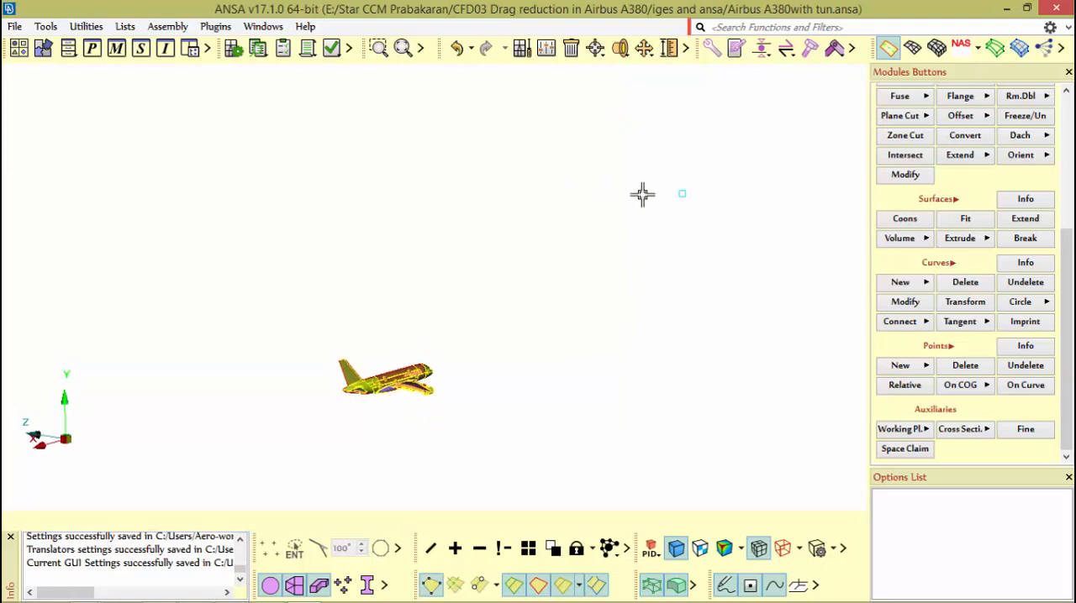
mouse_move(618, 271)
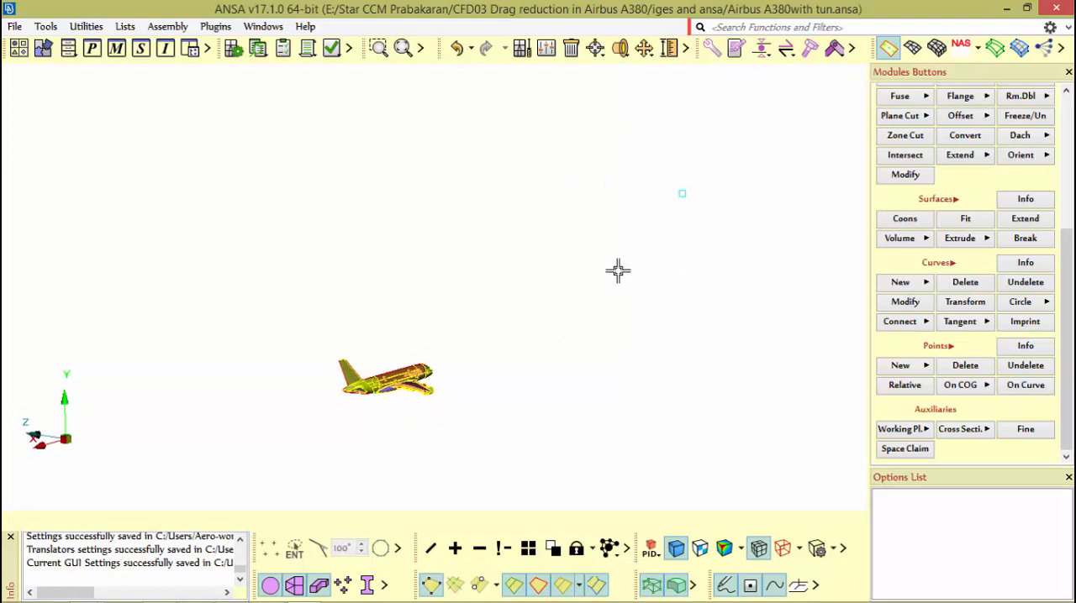
drag(618, 272, 657, 278)
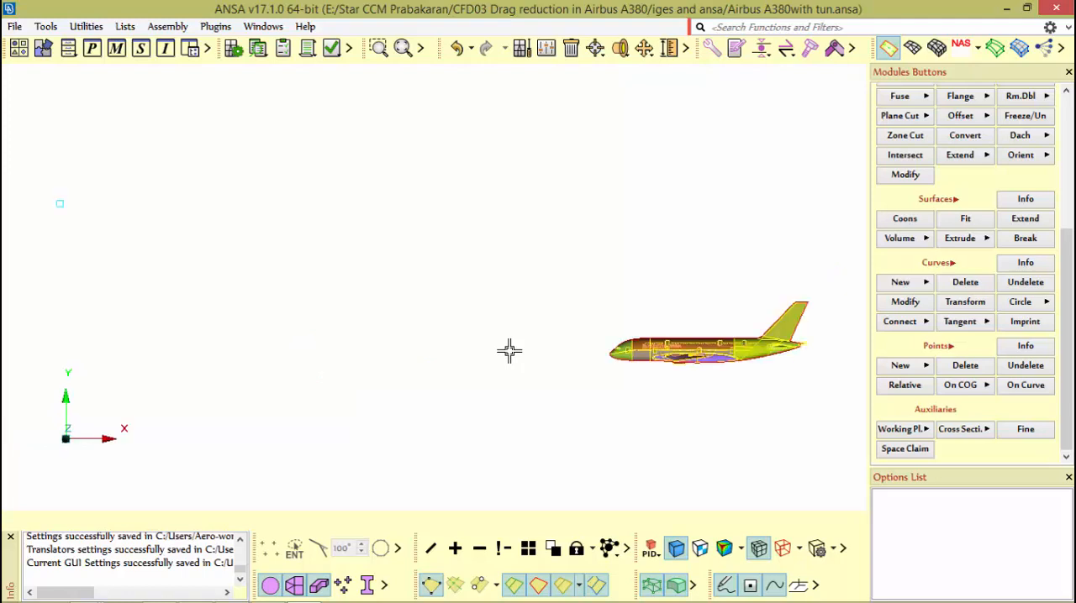
mouse_move(48, 155)
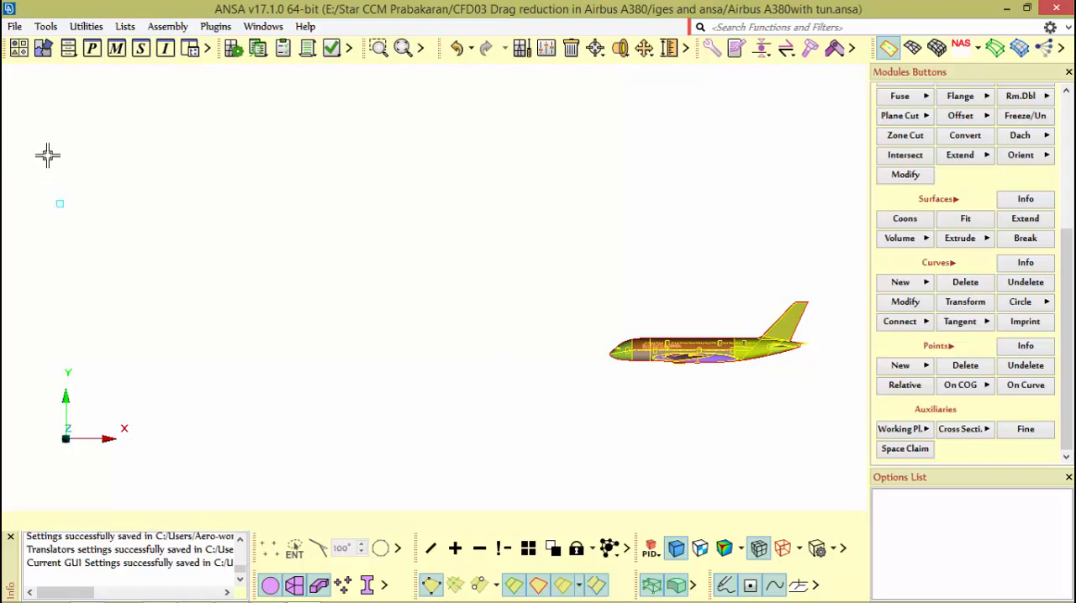
mouse_move(550, 294)
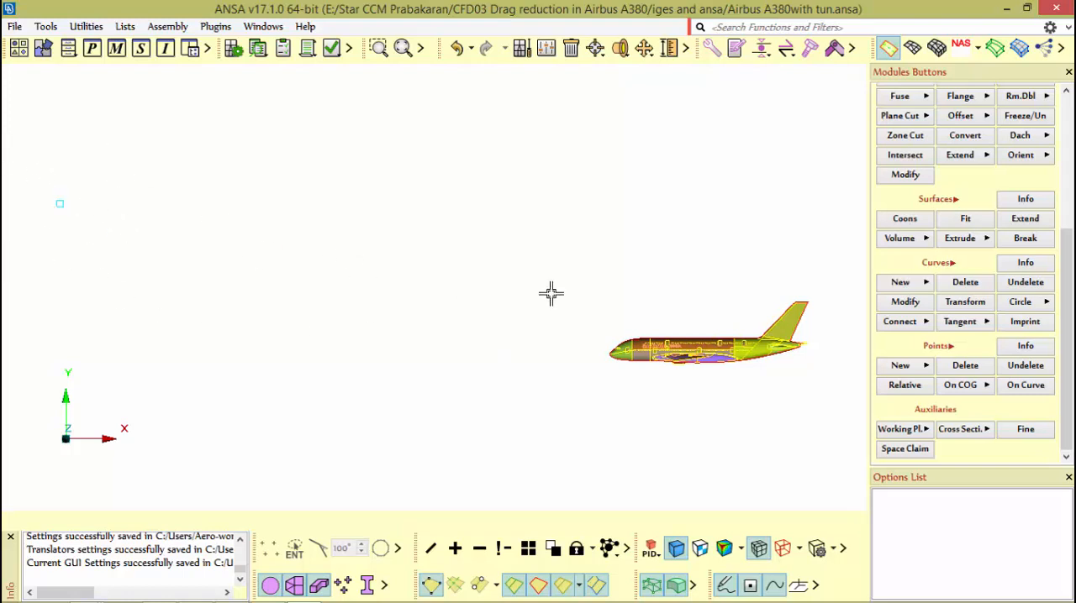
mouse_move(115, 233)
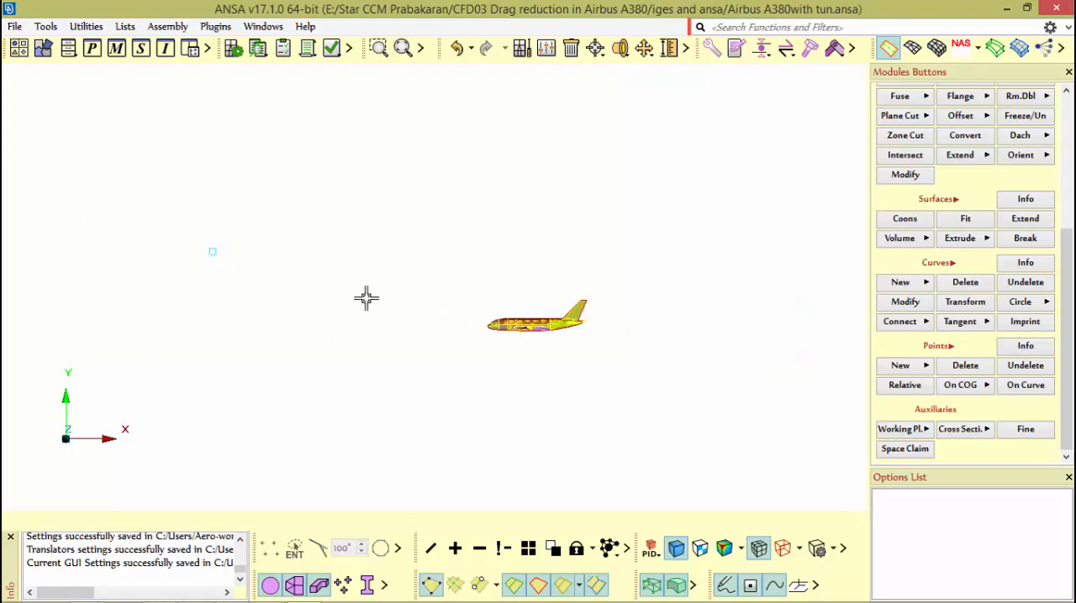
mouse_move(372, 245)
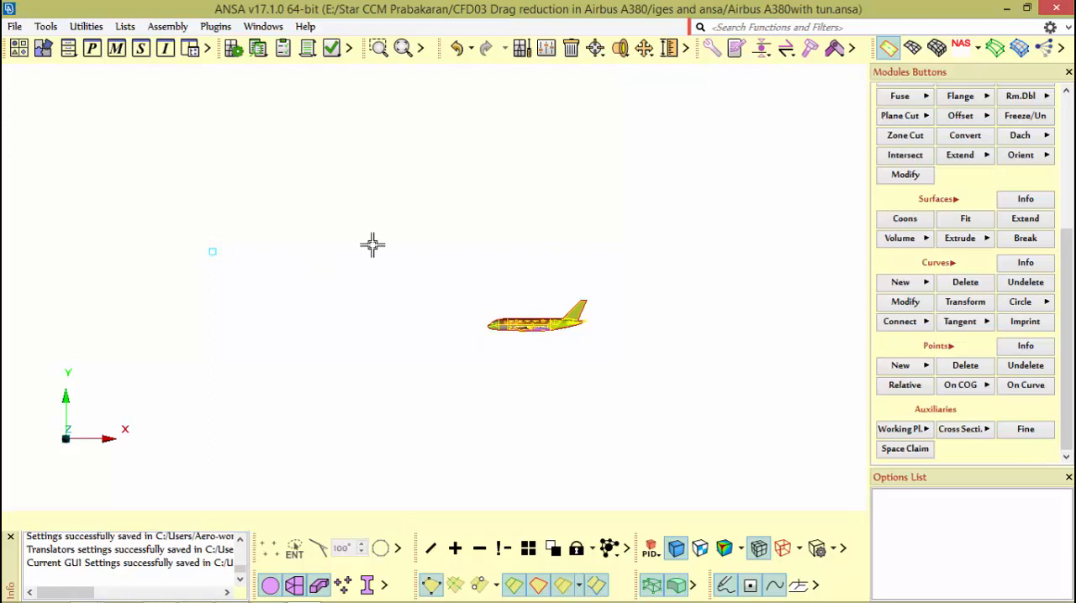
mouse_move(777, 260)
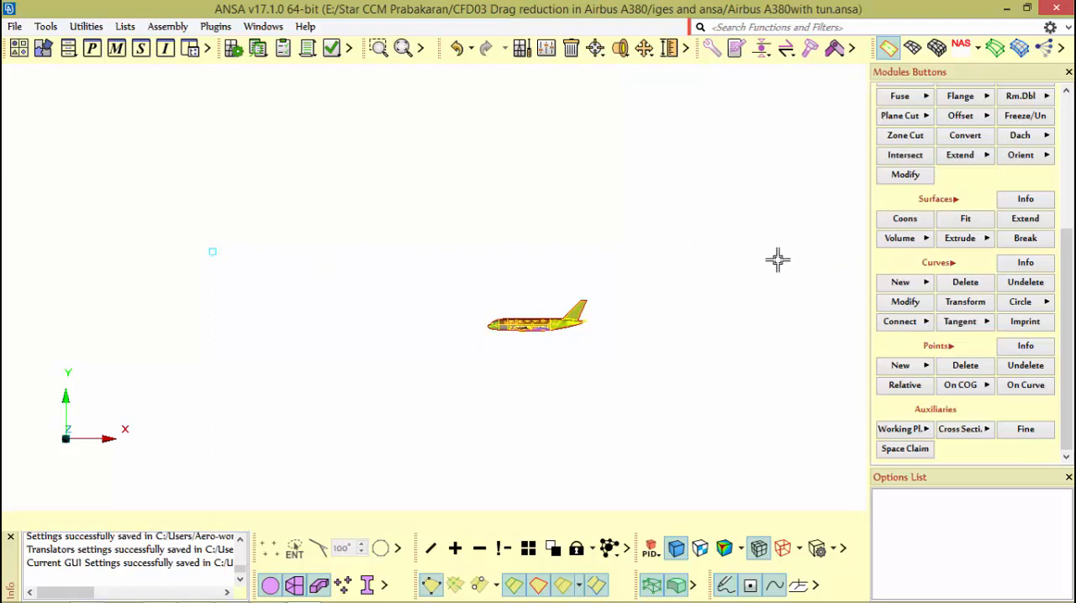
mouse_move(783, 260)
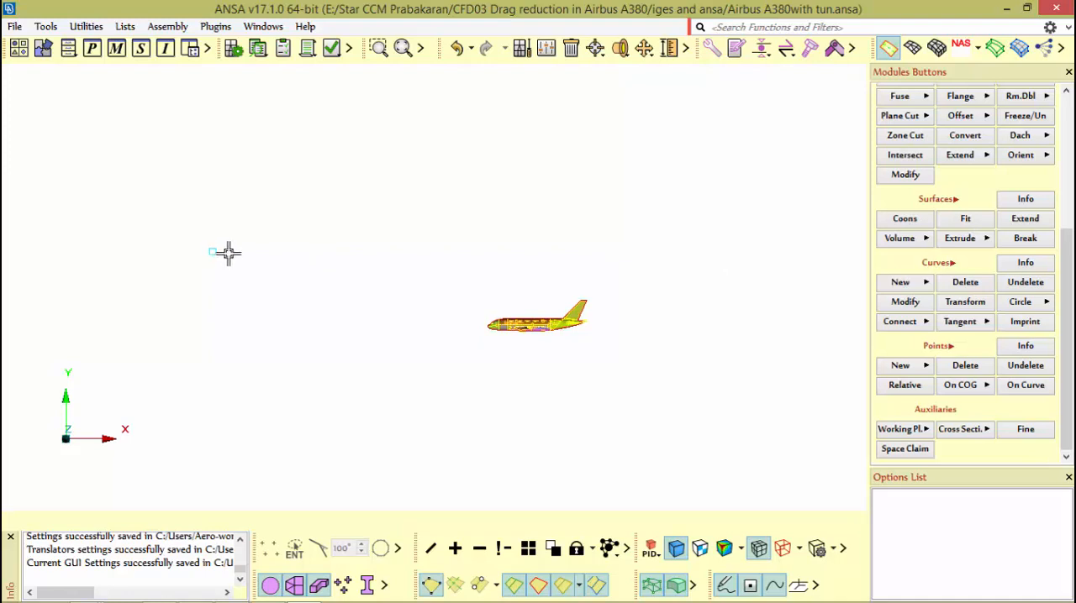
mouse_move(633, 239)
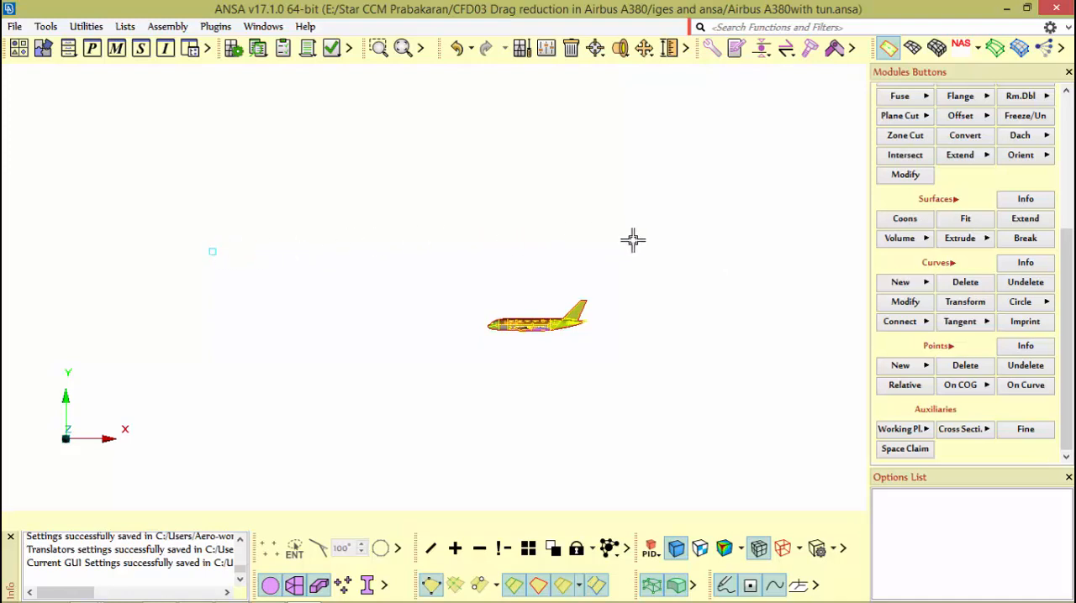
mouse_move(834, 247)
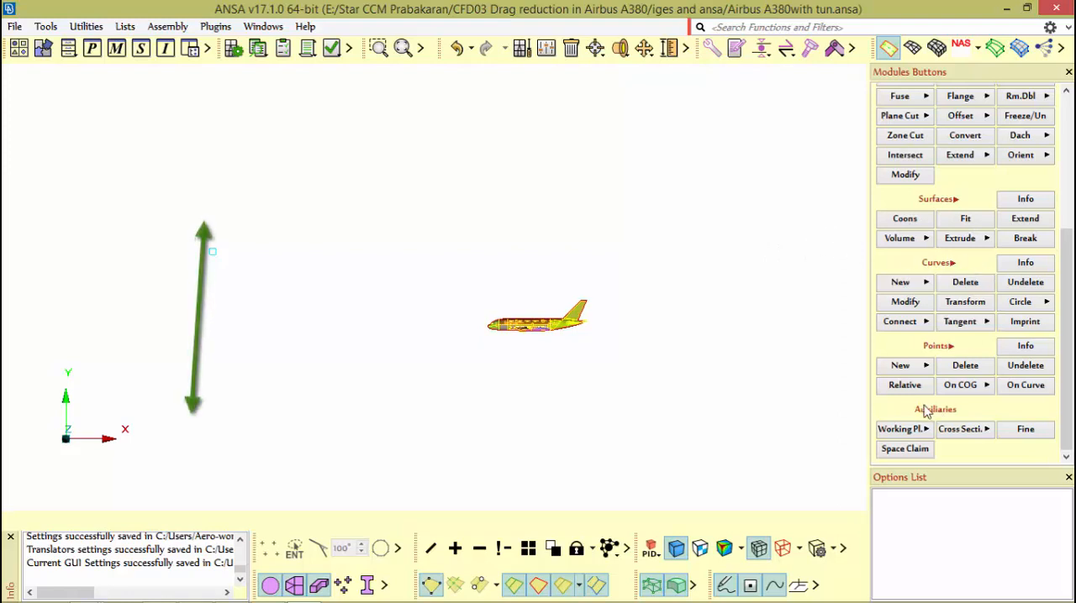
Step: Create relative points at x offsets 70000 and 700000 from the first corner point
click(904, 386)
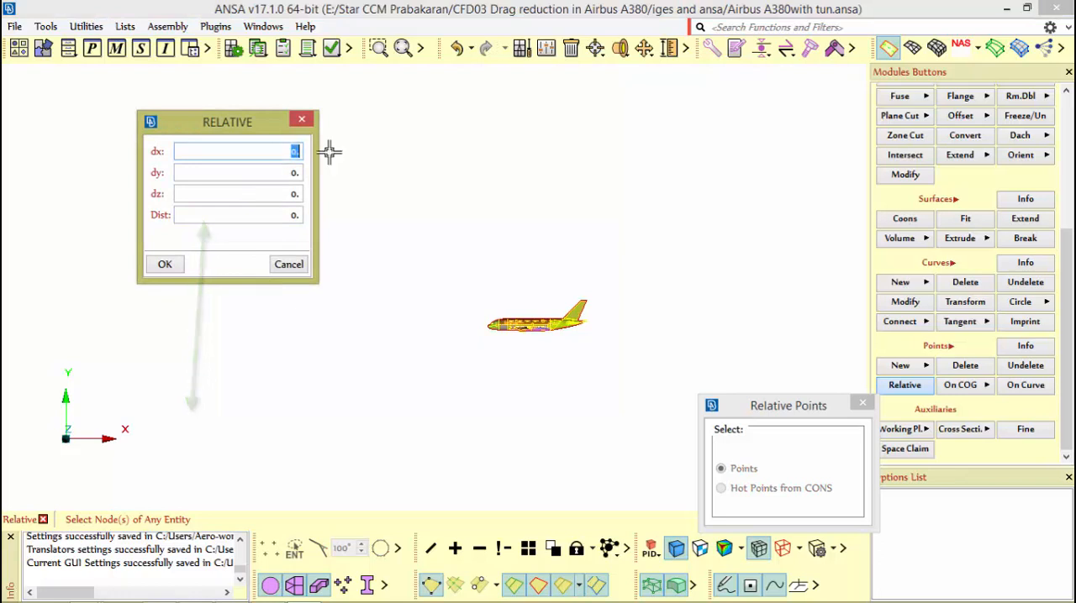
text(7)
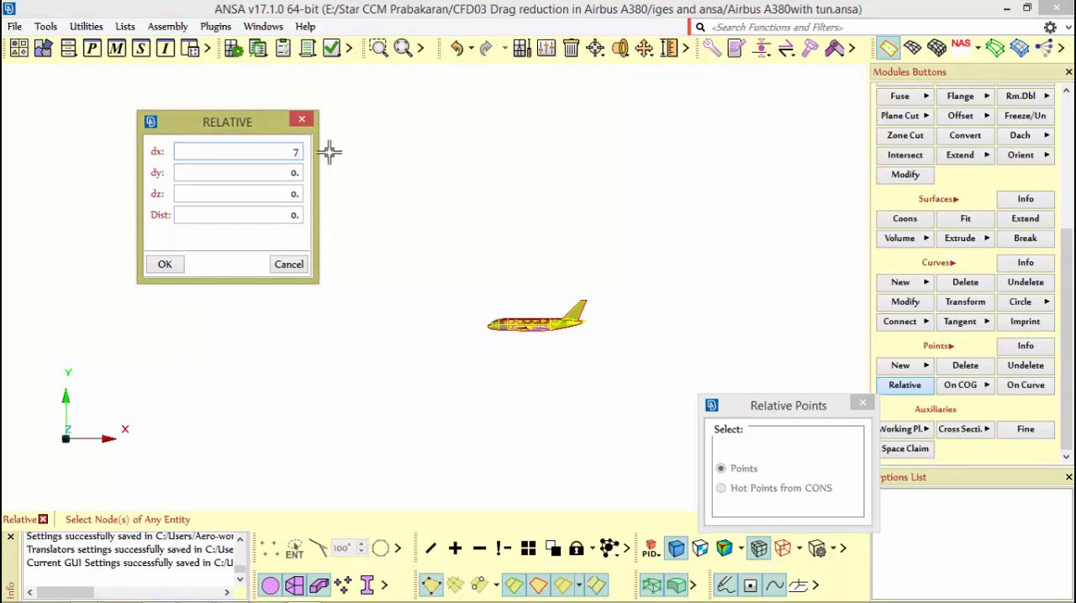
text(0000)
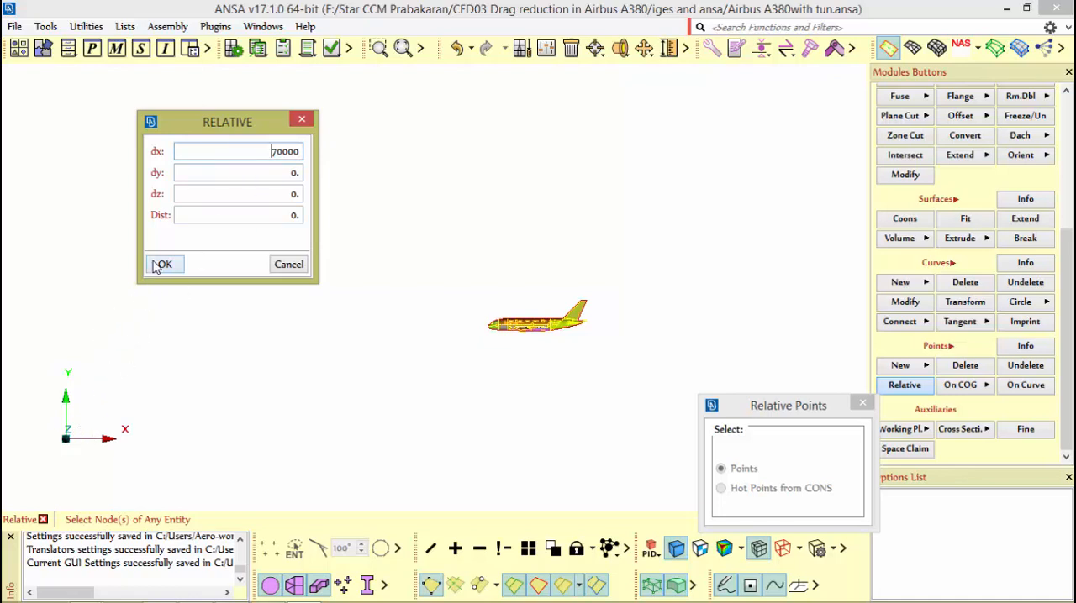
click(164, 263)
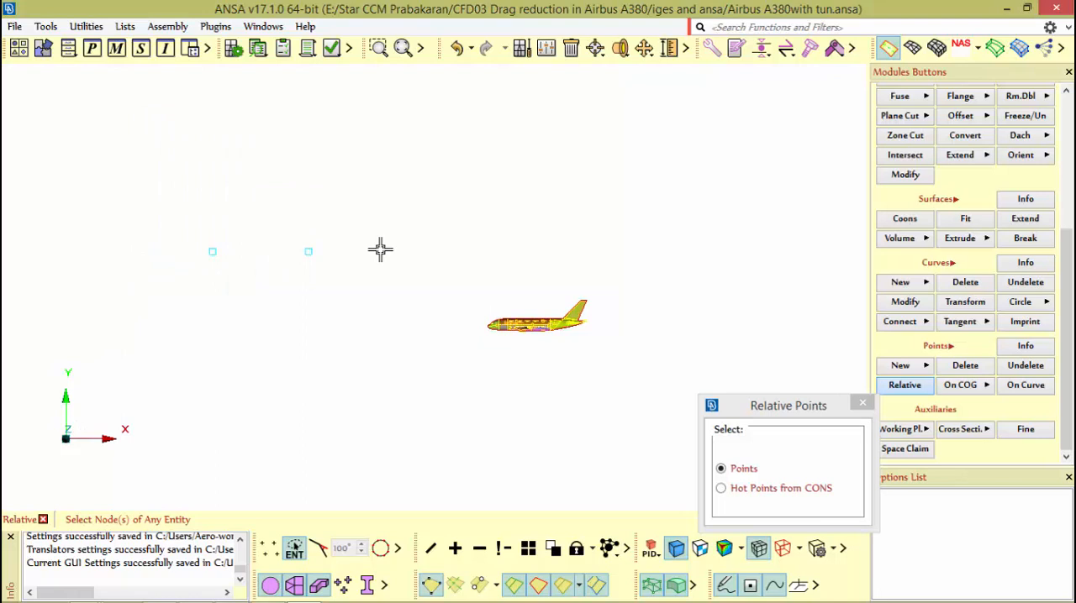
mouse_move(182, 228)
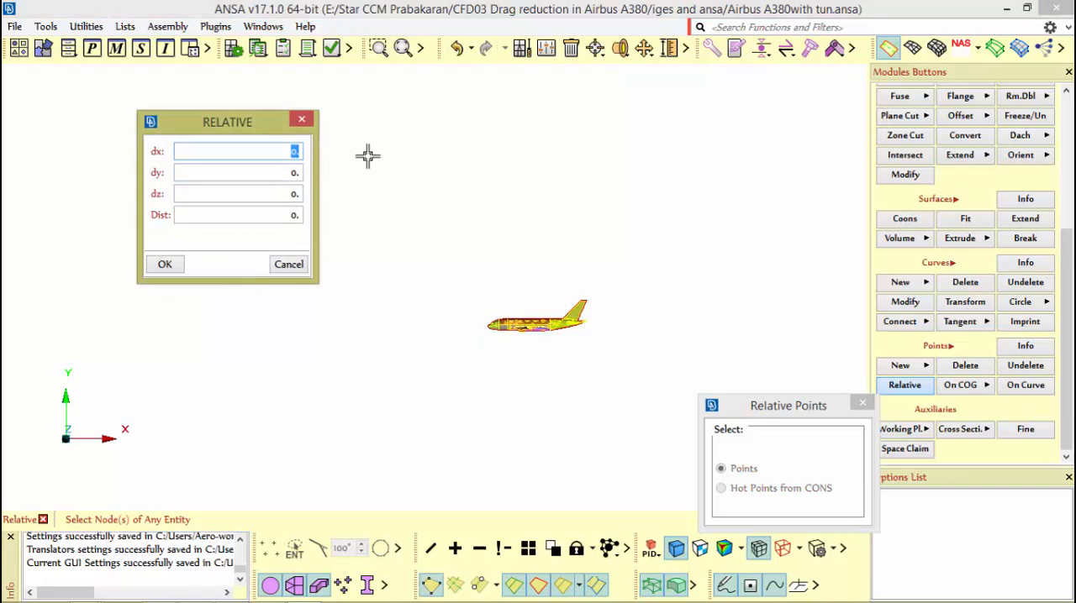
text(700000)
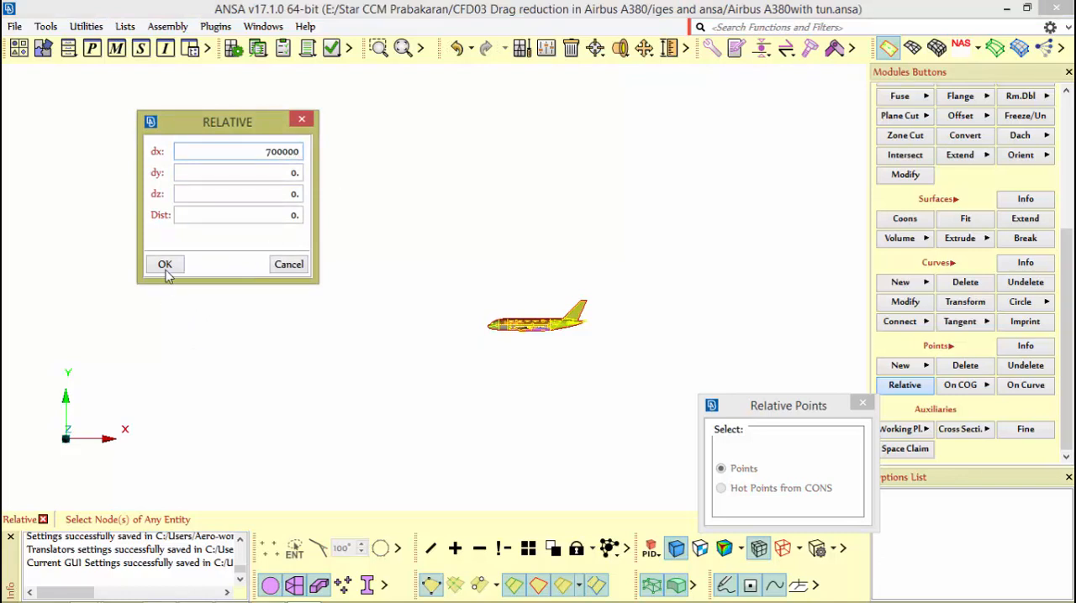
click(165, 264)
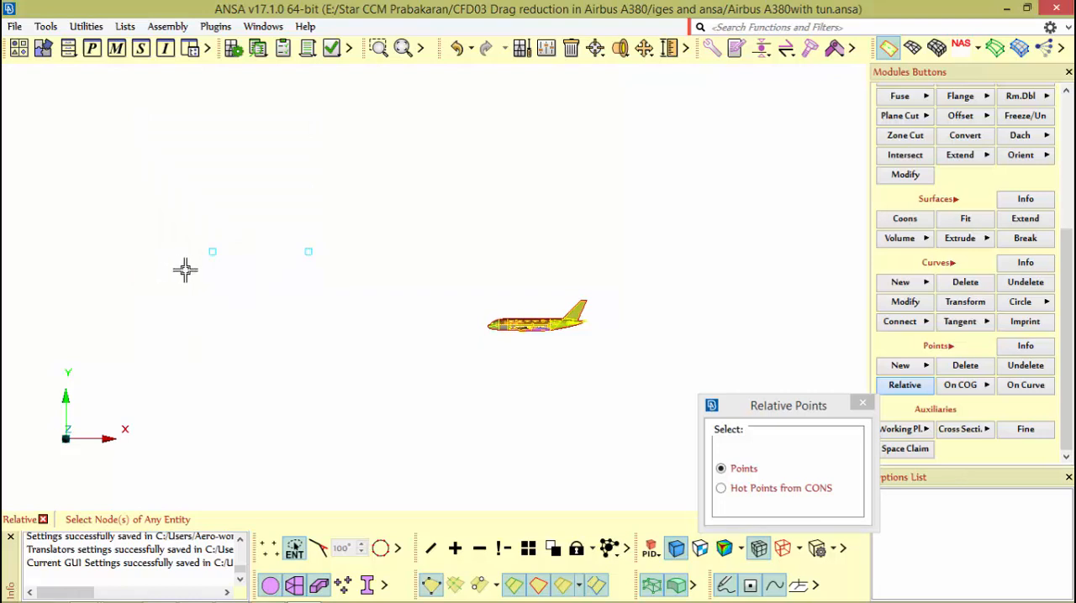
mouse_move(957, 284)
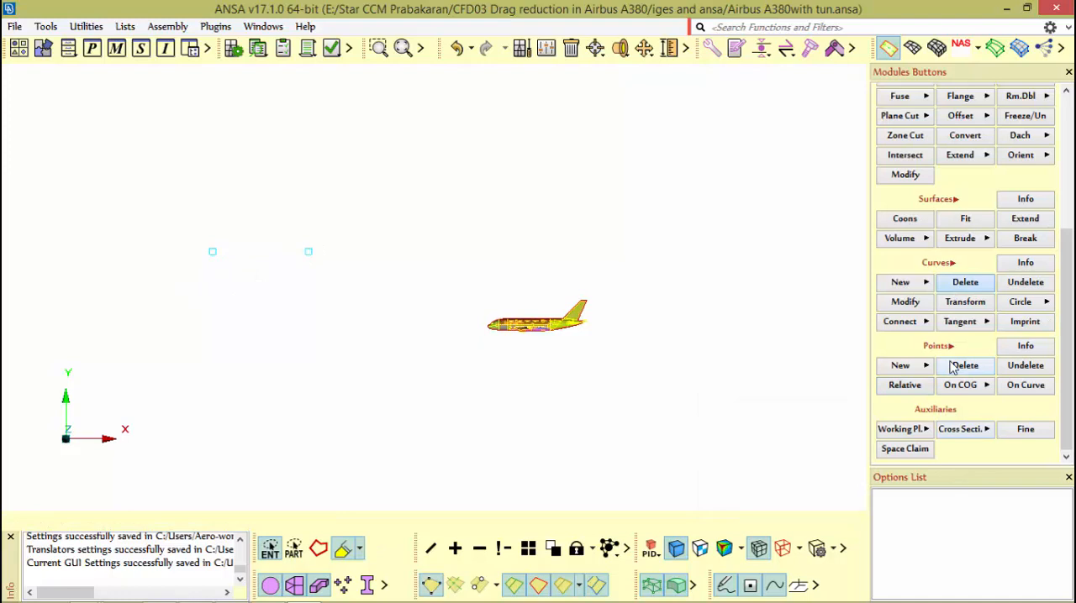
Step: Delete the unwanted nearer point and restart the Relative points tool
click(964, 365)
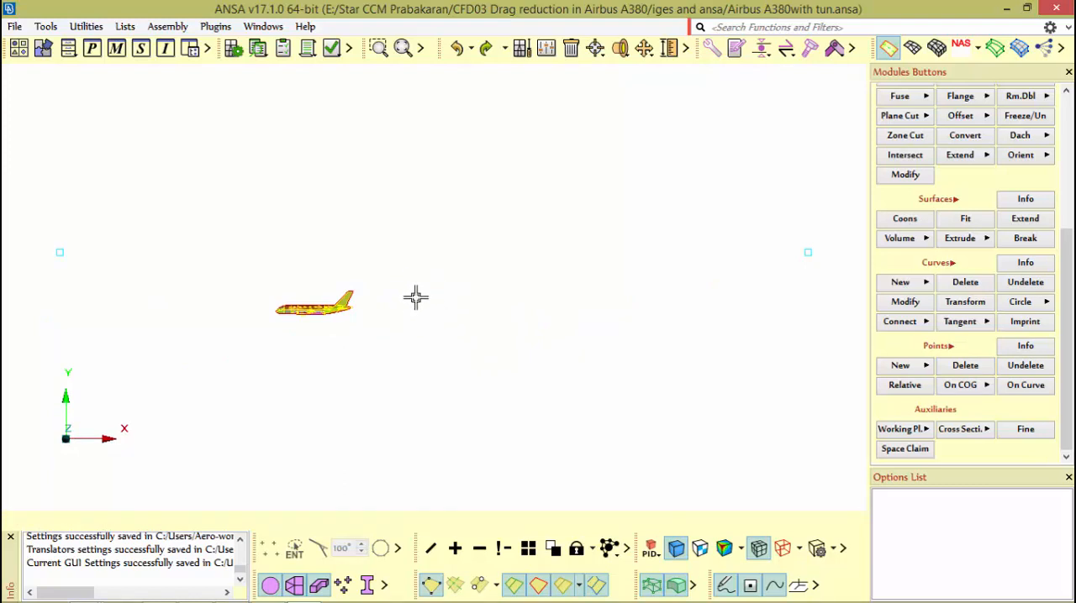
mouse_move(904, 385)
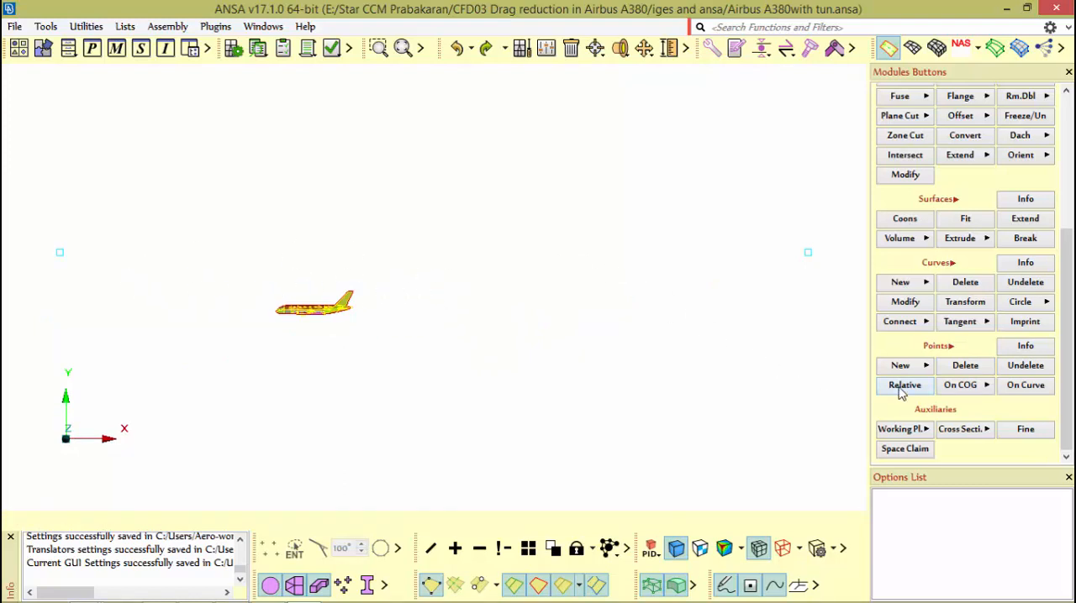
click(904, 386)
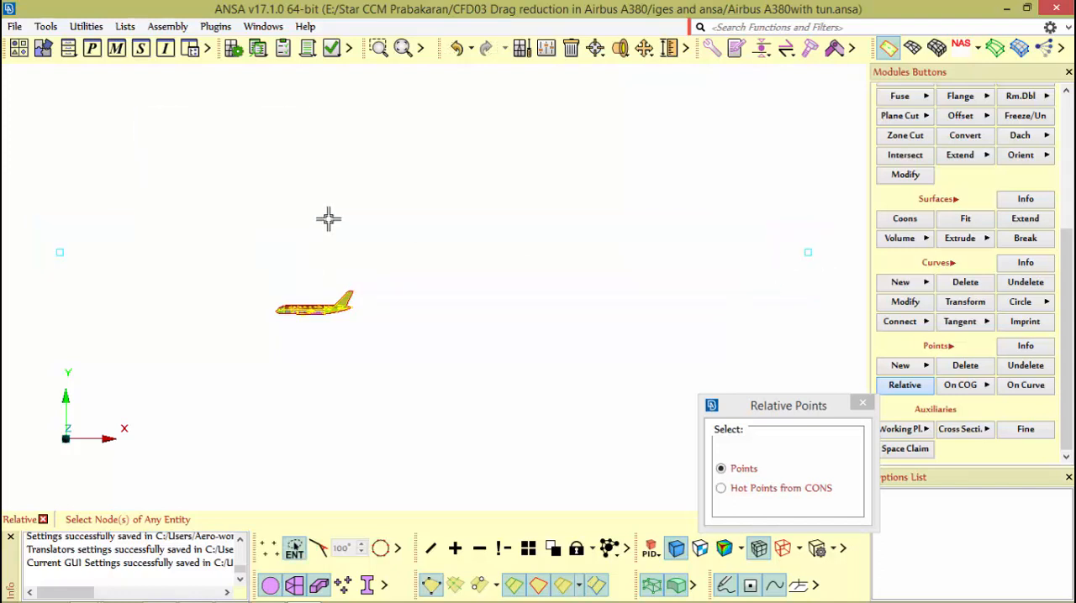
mouse_move(318, 262)
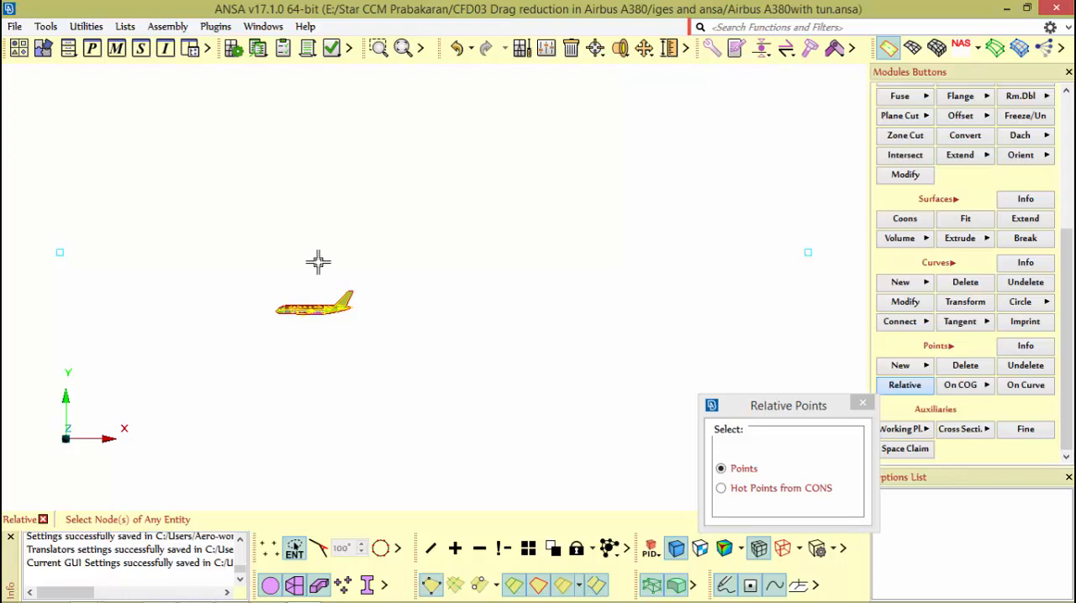
mouse_move(316, 263)
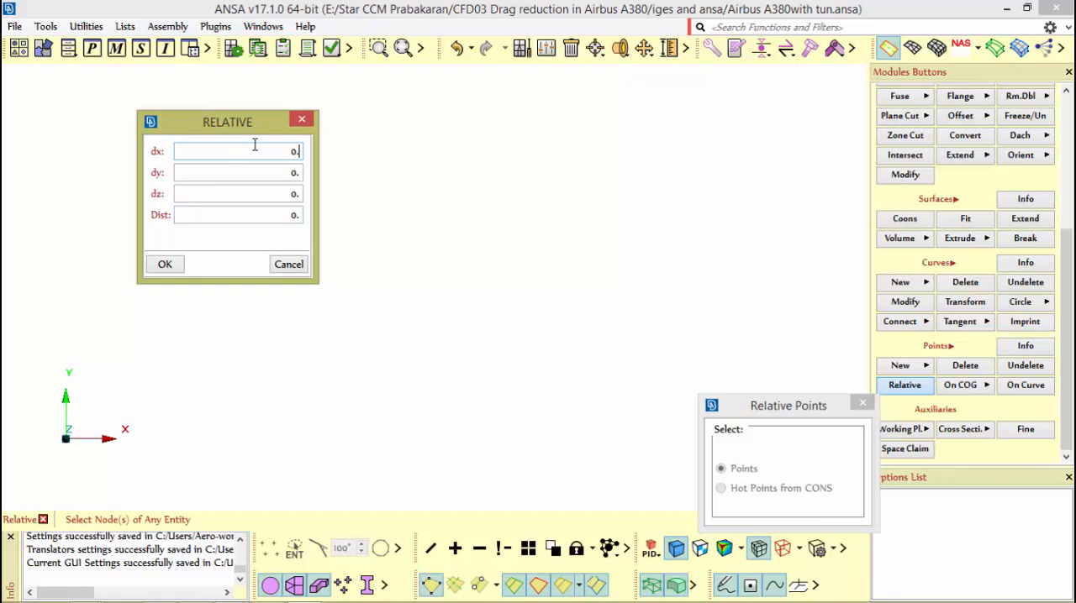
Step: Create a relative point offset -100000 along Y from the picked reference
click(238, 173)
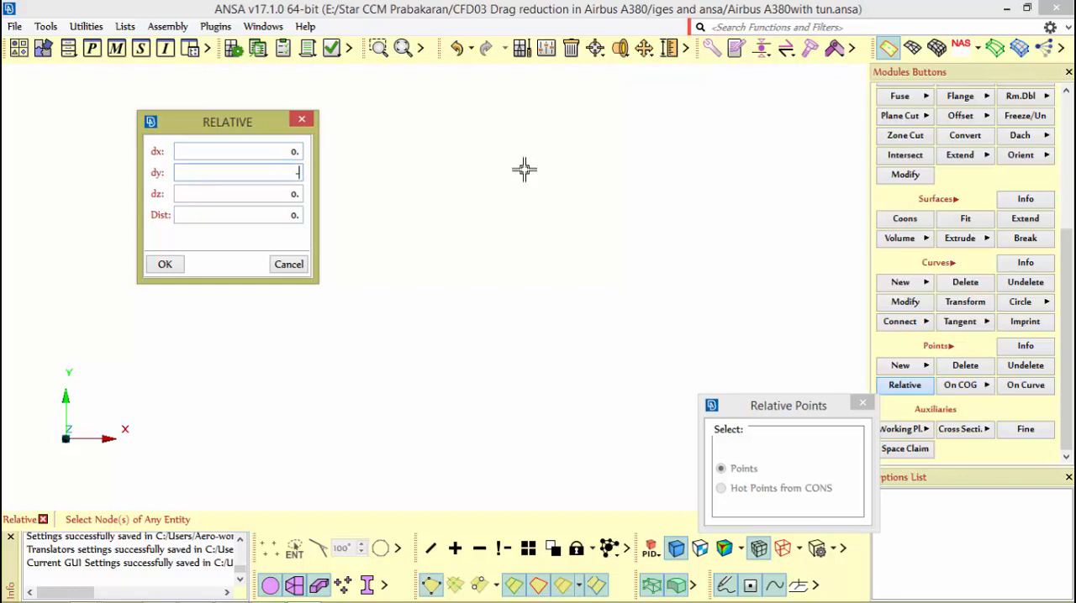
text(-100000)
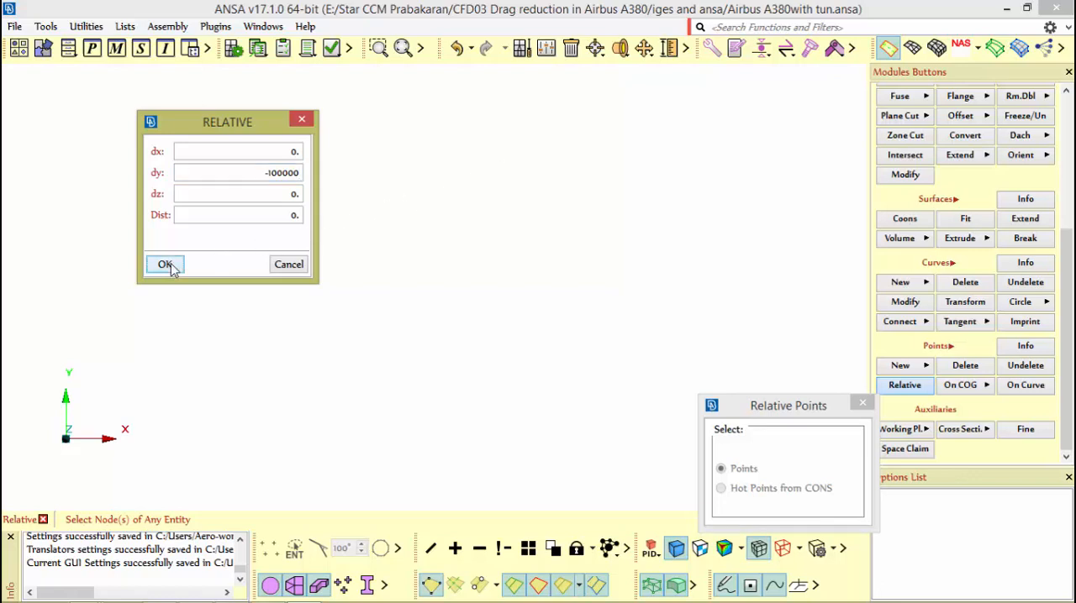
click(165, 263)
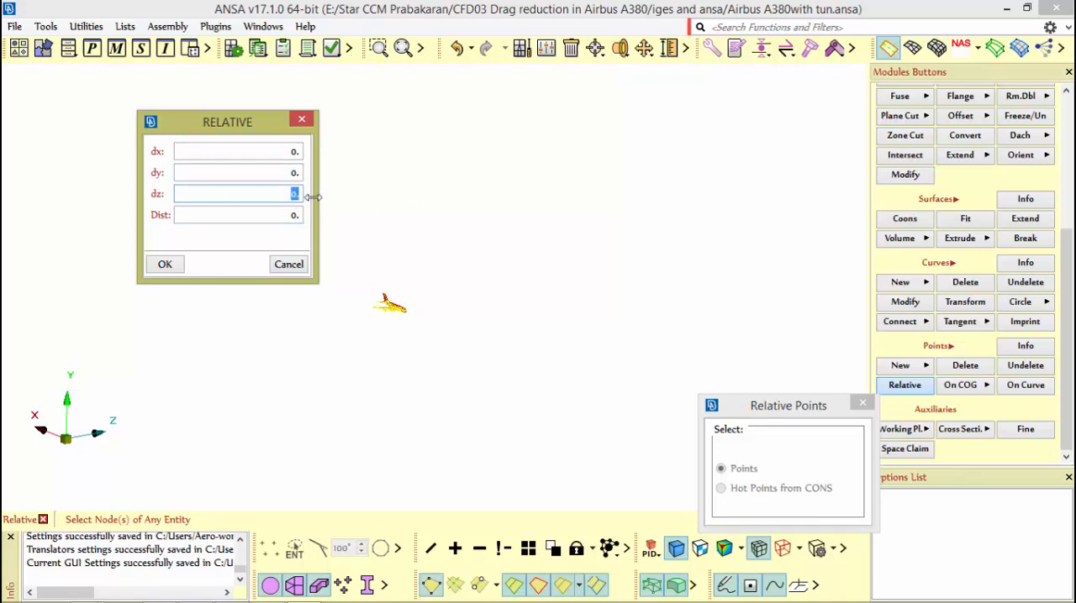
mouse_move(311, 204)
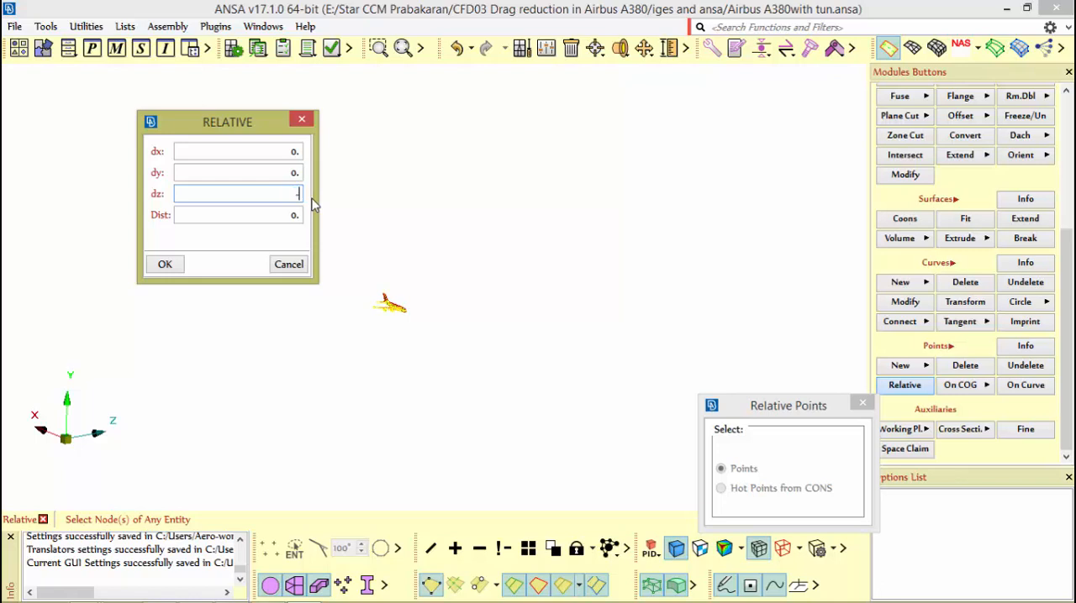
Step: Add a point offset -8000 along Z and close the Relative Points window
text(-8000)
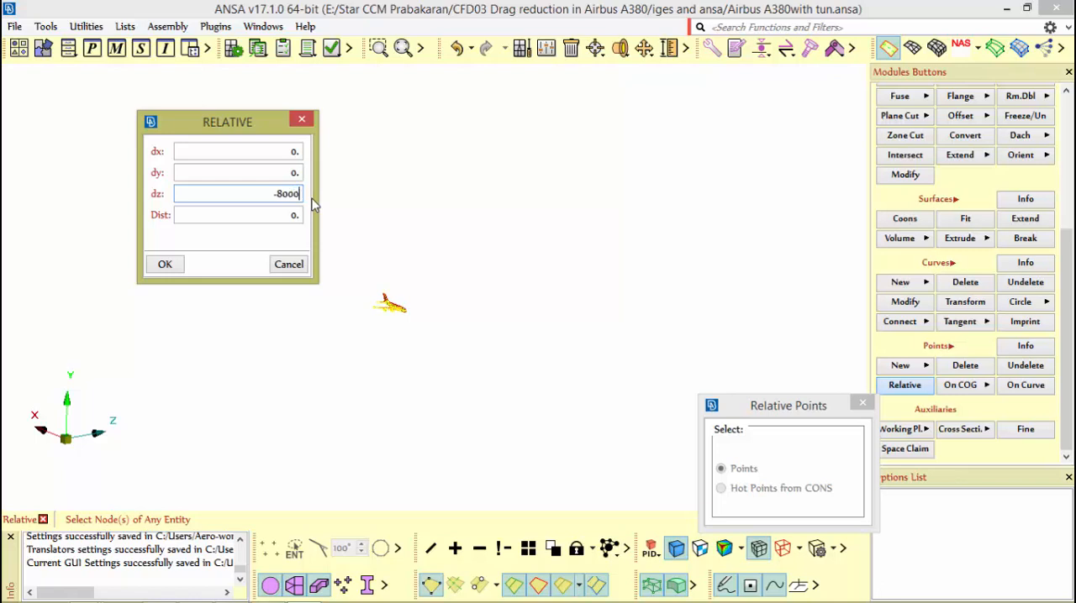
click(165, 264)
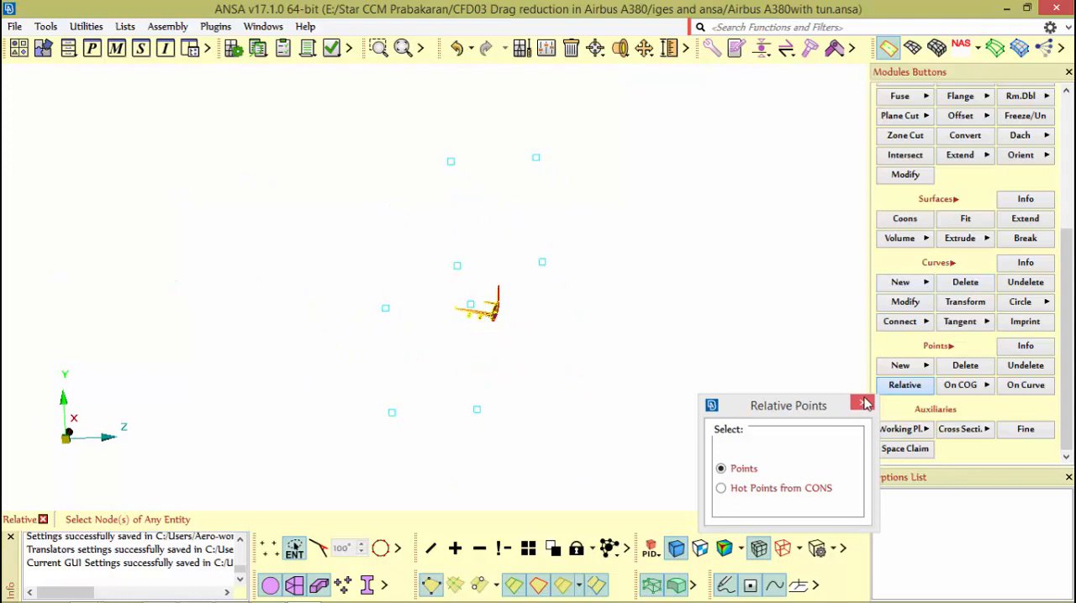
click(862, 401)
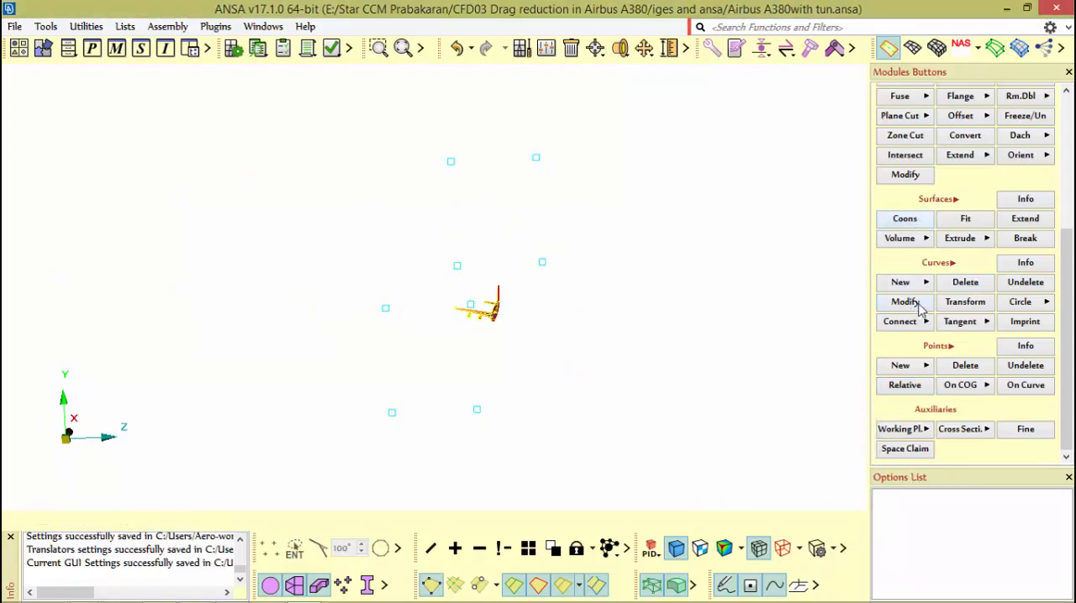
Step: Start a Coons surface from the four boundary curves
click(898, 281)
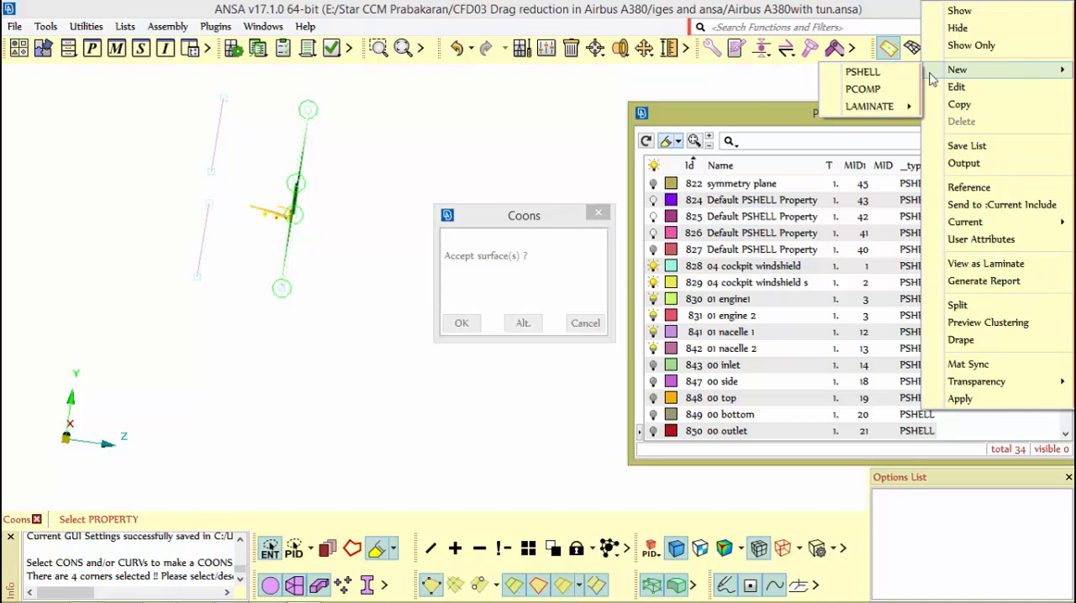
Step: Create a new PSHELL property named 'symmetry plane'
click(861, 70)
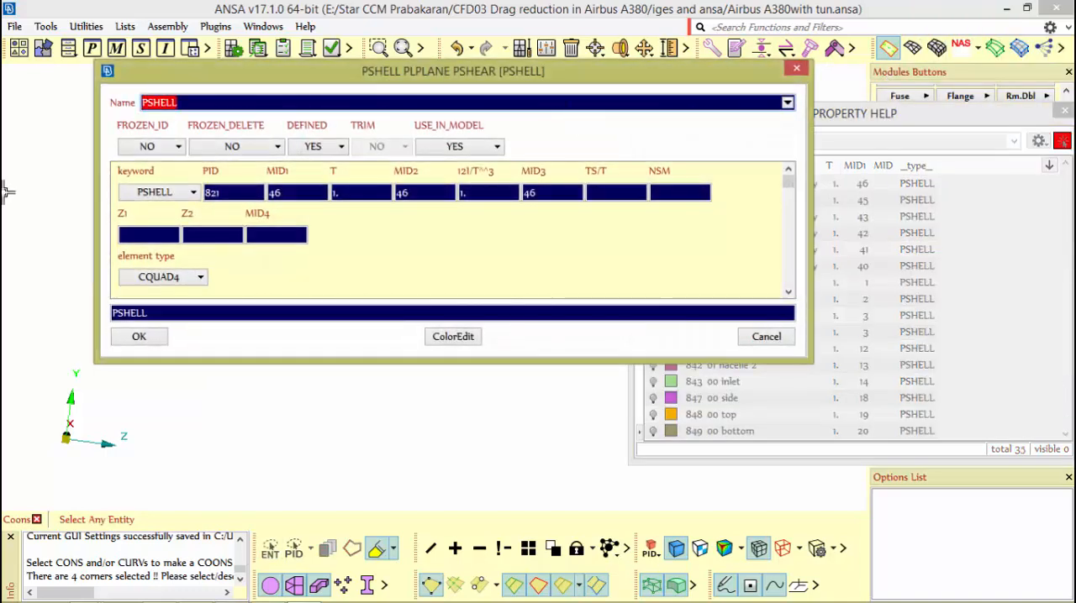
text(symmetry p)
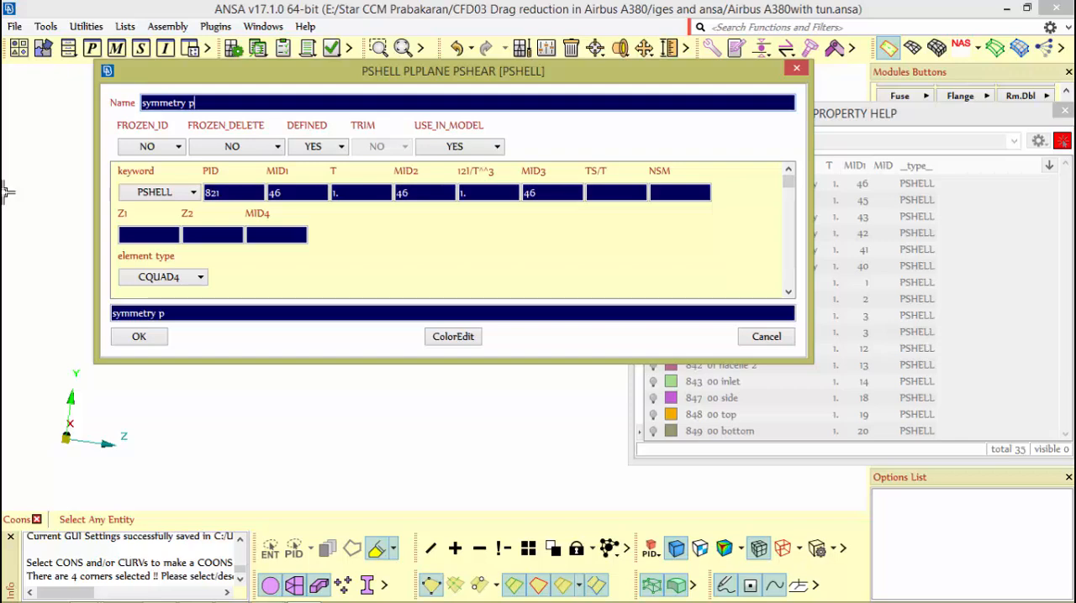
text(lane)
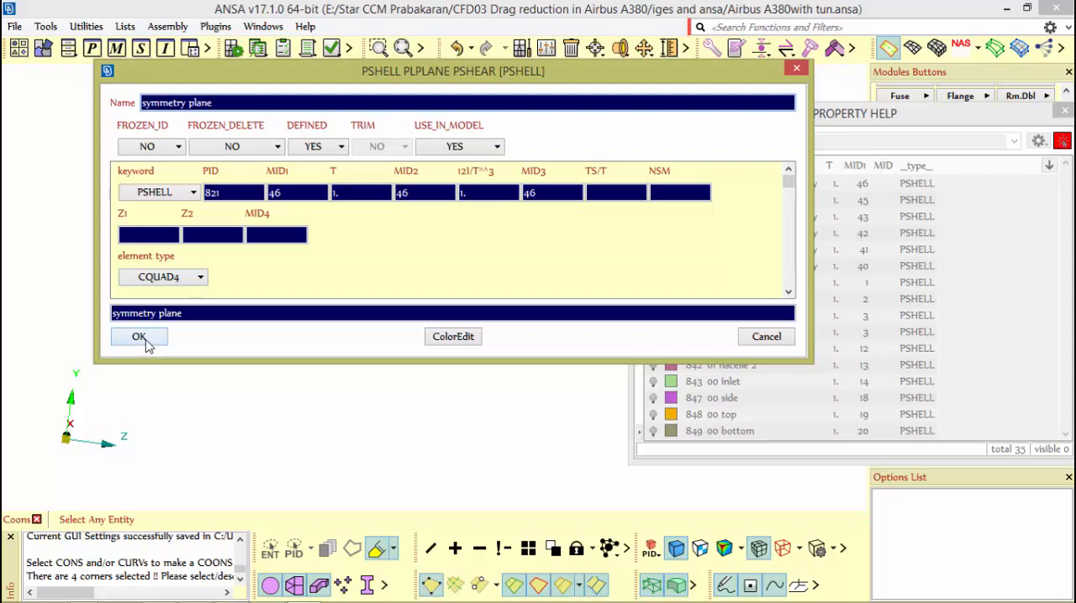
click(138, 337)
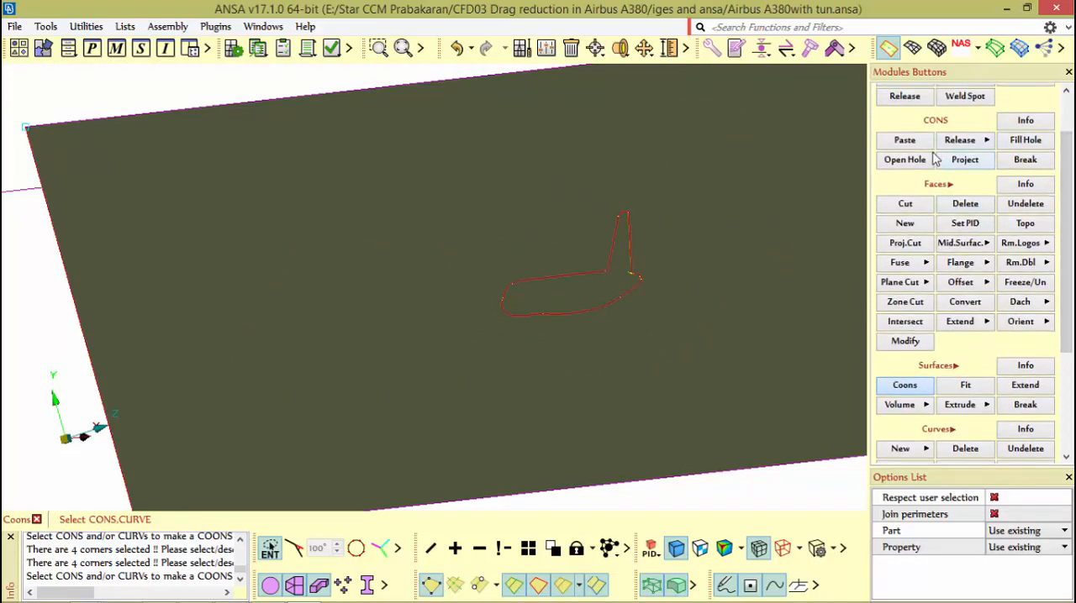
Step: Activate the CONS projection tool to project the aircraft outline onto the symmetry plane
click(964, 160)
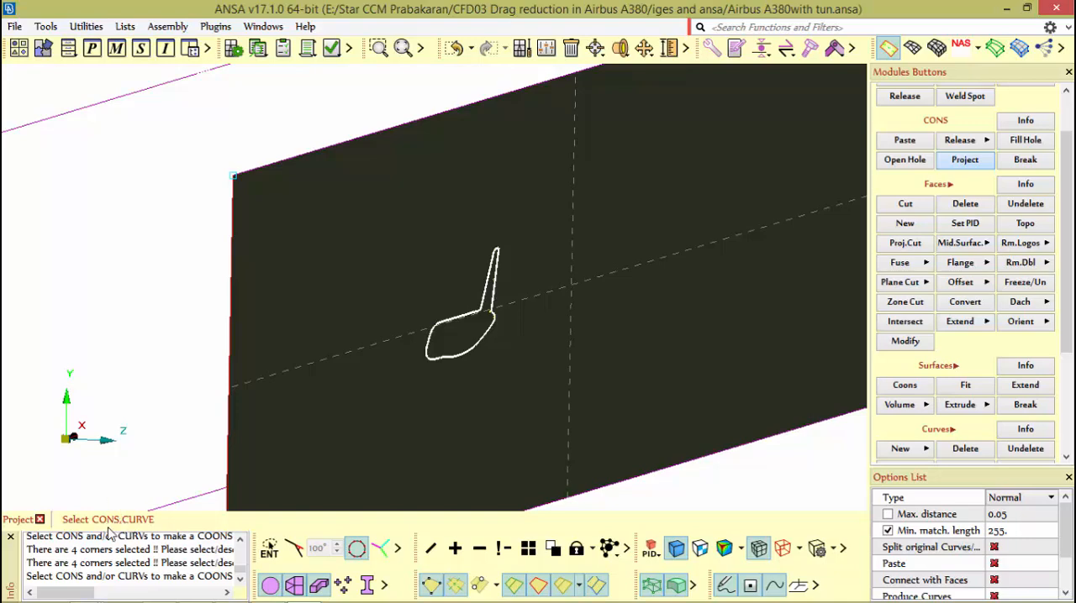
mouse_move(172, 340)
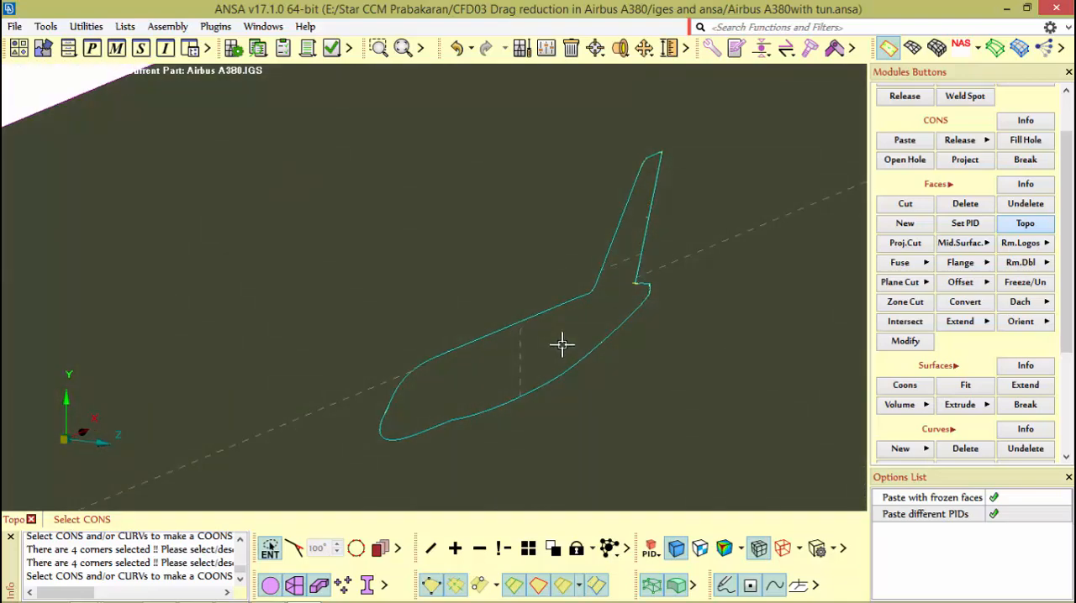
mouse_move(534, 375)
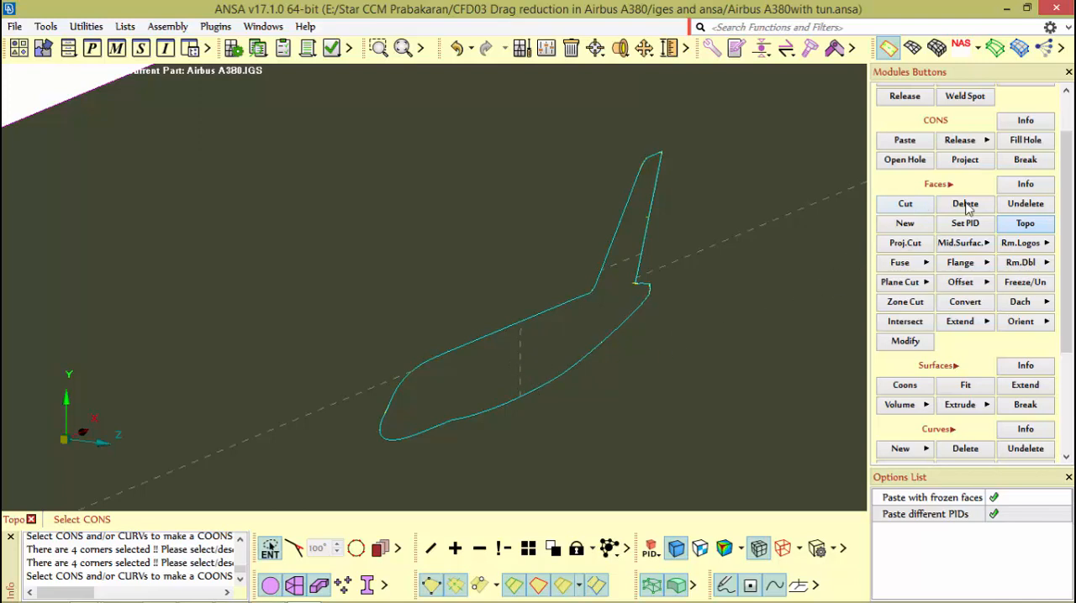
Step: Activate face deletion to remove the face inside the aircraft outline
click(965, 203)
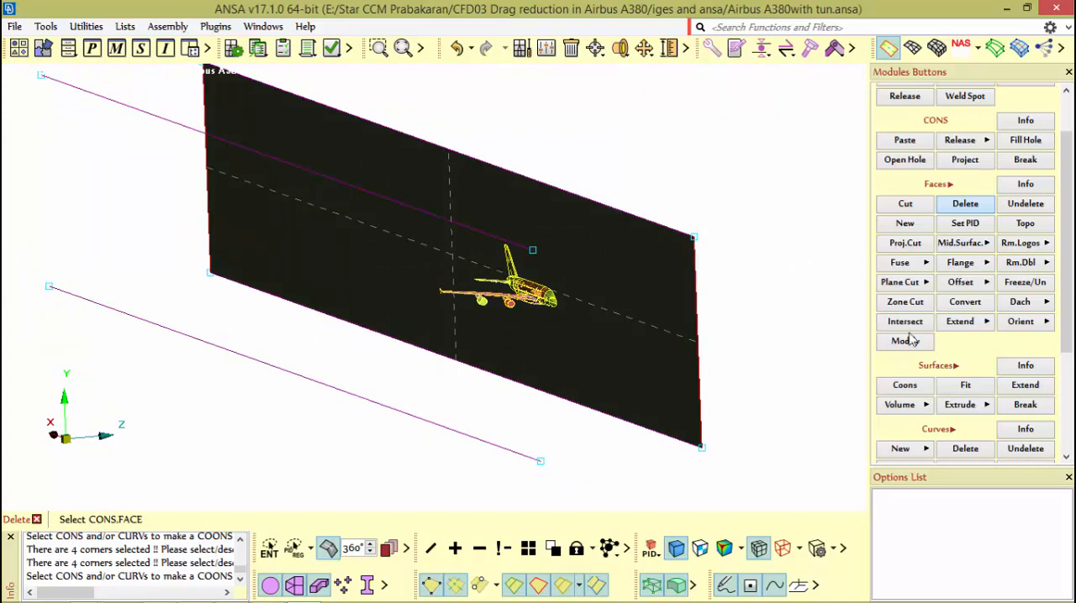
Step: Build the top Coons surface and assign it a new 'wt top' PSHELL property
click(904, 386)
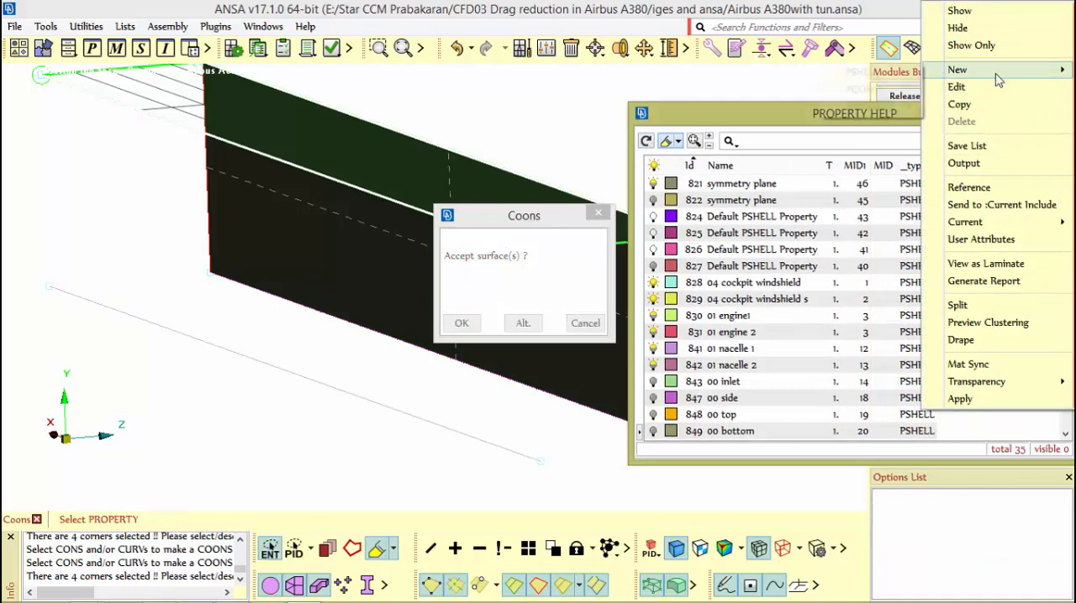
click(963, 70)
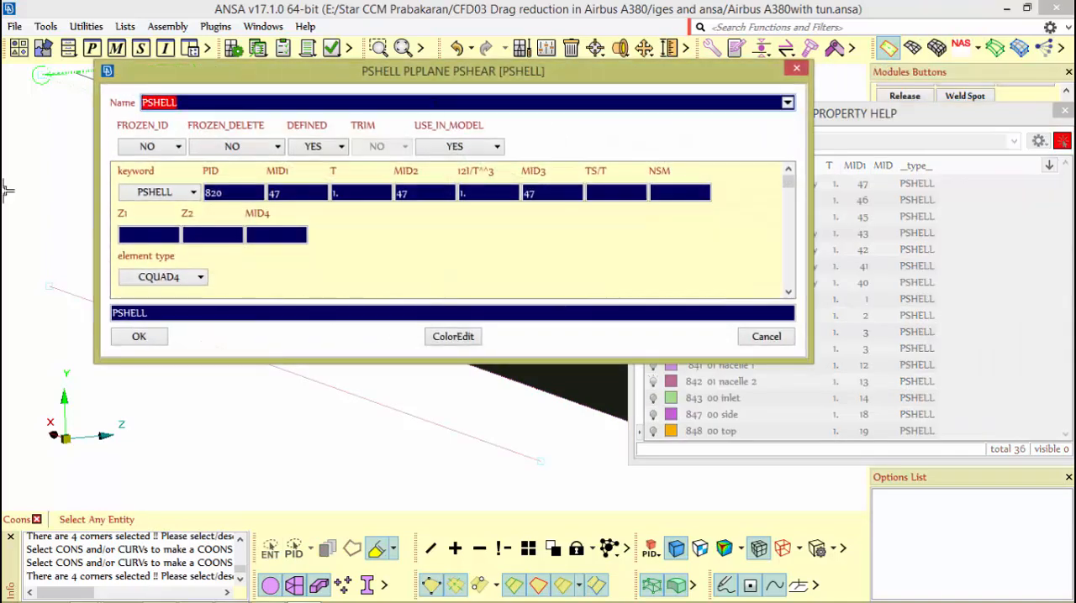
text(wt)
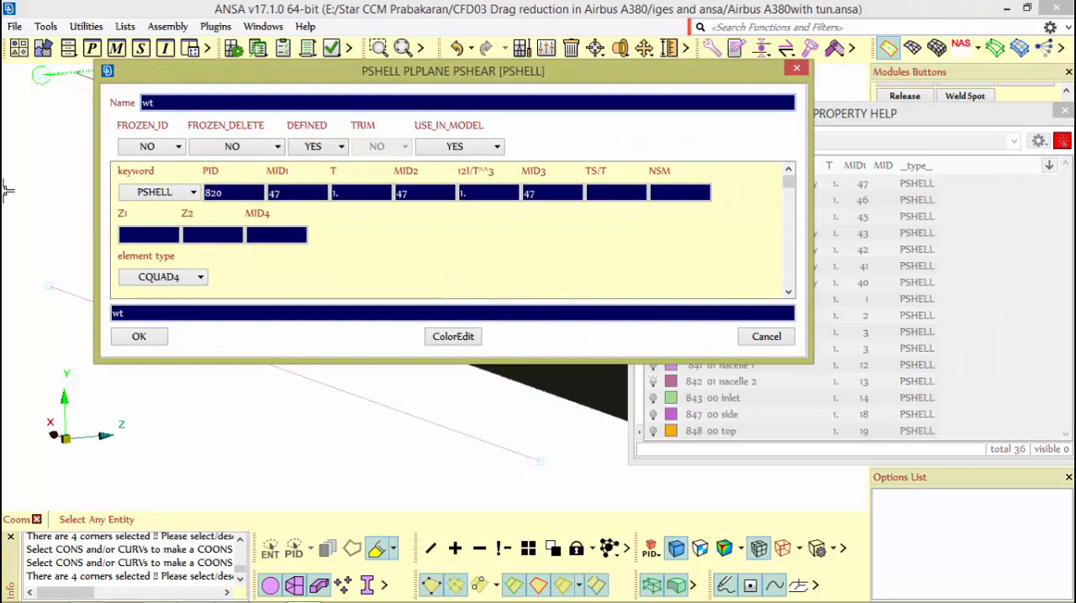
click(139, 336)
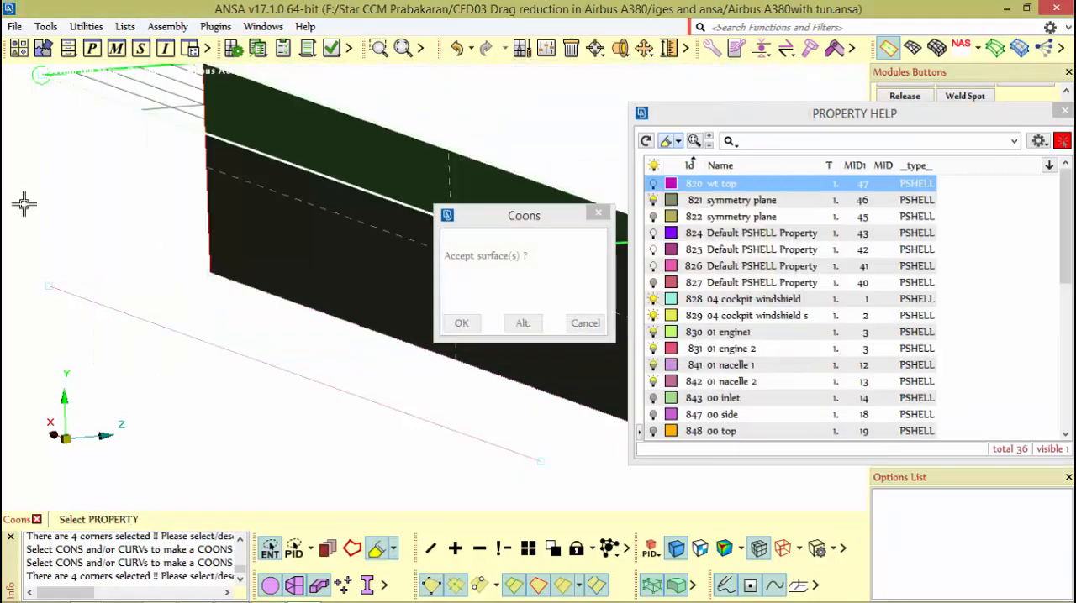
click(461, 323)
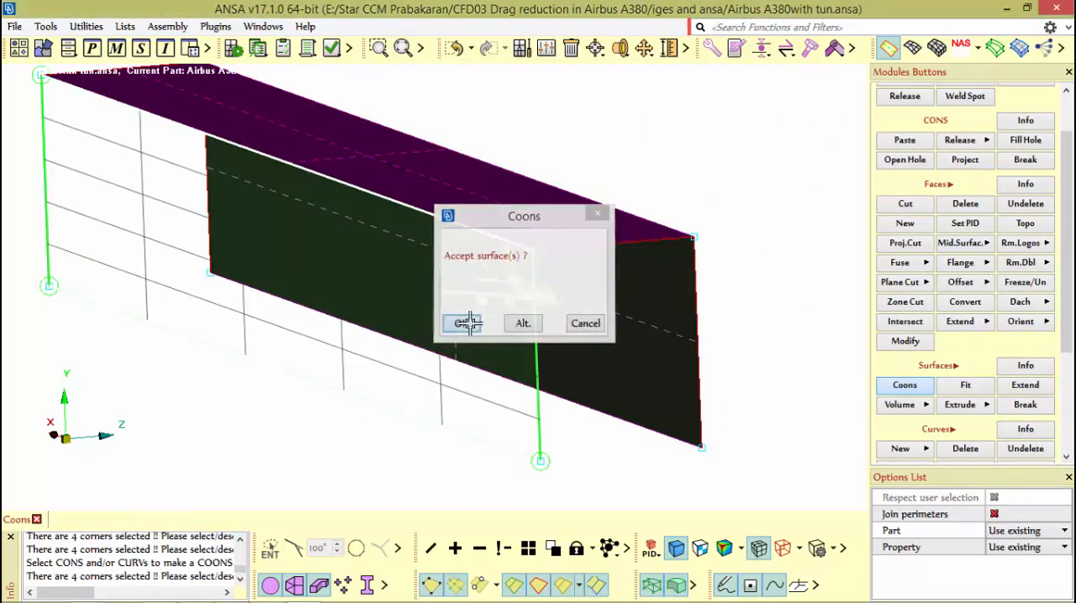
Step: Accept the top surface and begin a new 'wt' shell property for the side face
click(463, 323)
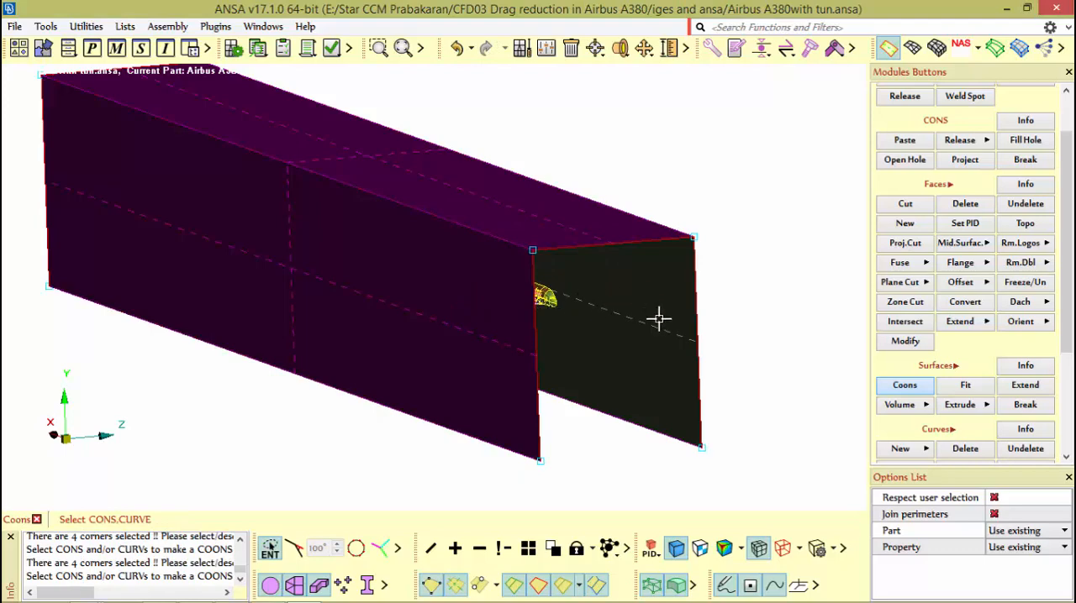
click(964, 223)
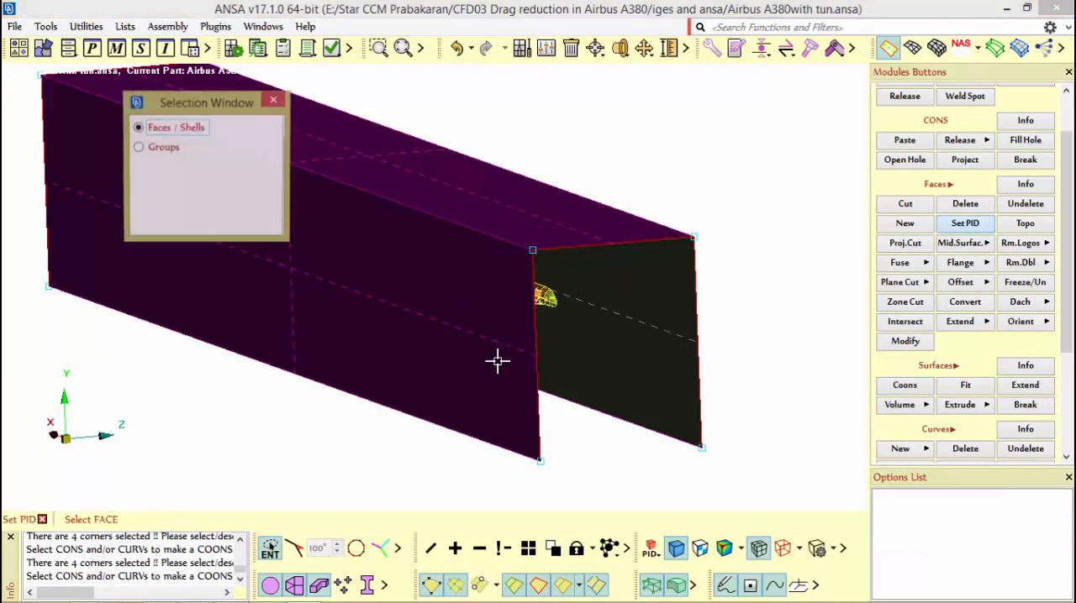
click(964, 223)
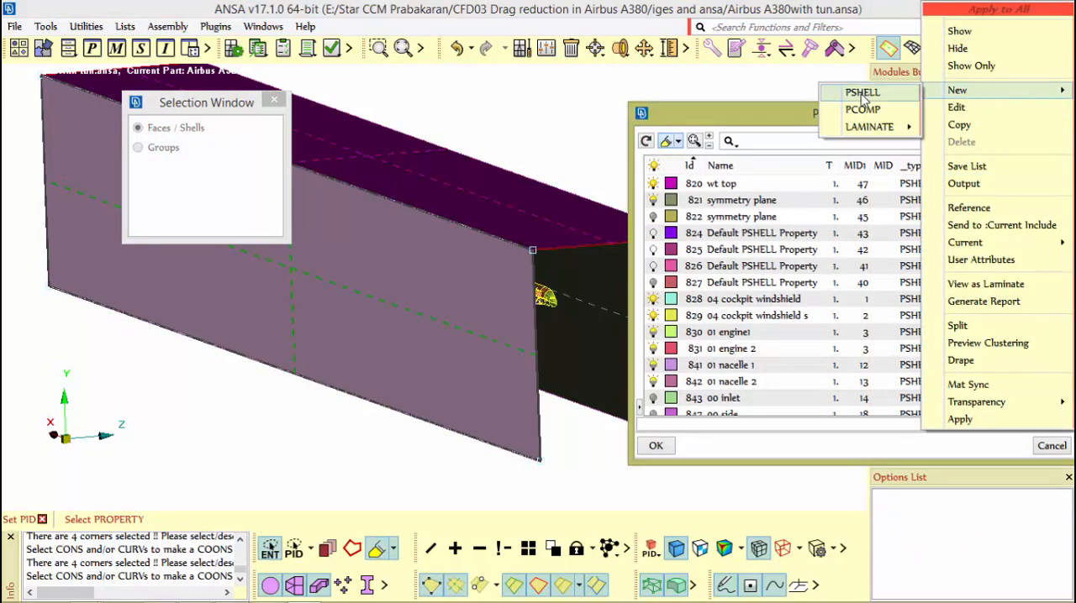
click(862, 92)
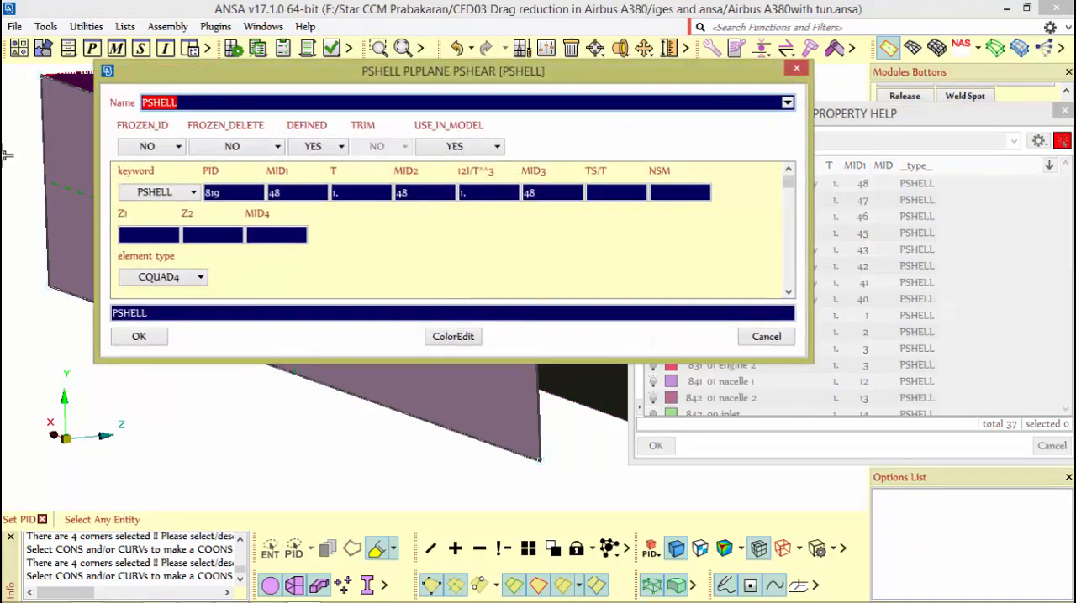
text(wt)
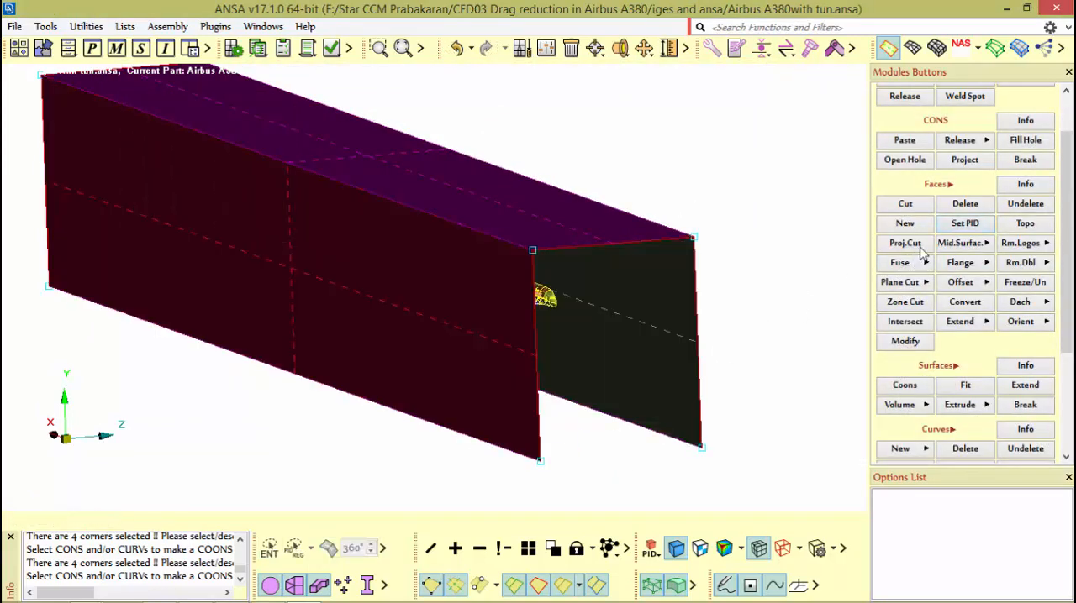
Step: Patch the tunnel bottom with a Coons surface and start naming property 'wt bo…'
click(903, 385)
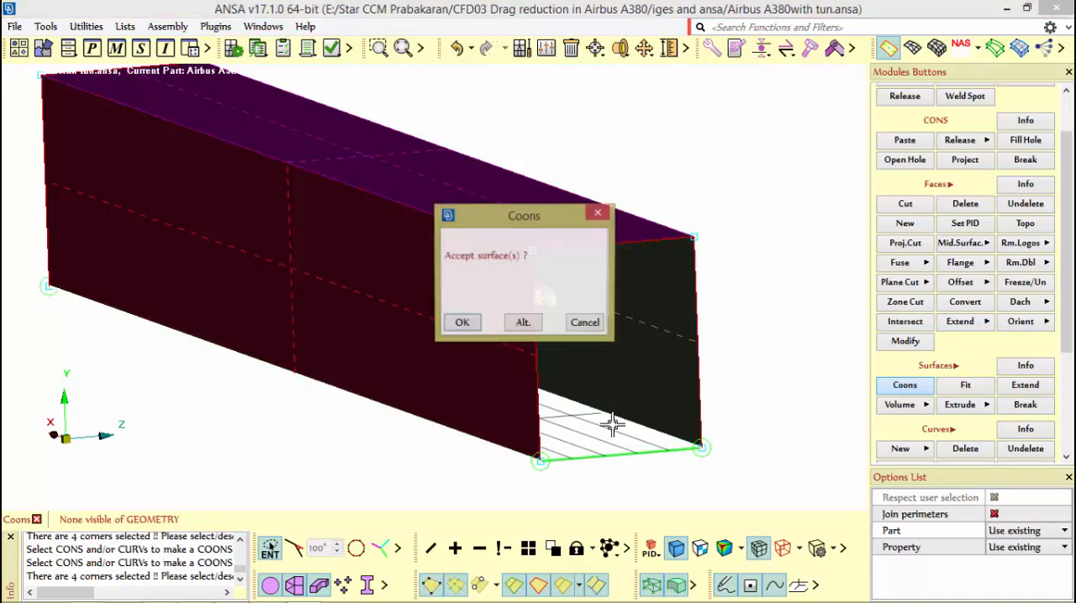
click(461, 323)
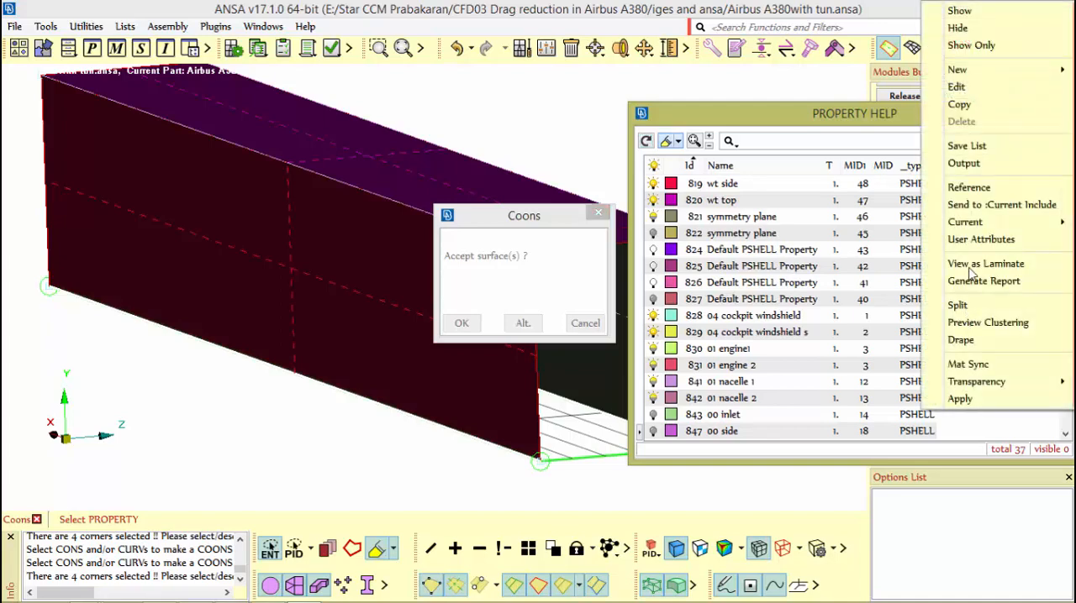
mouse_move(963, 69)
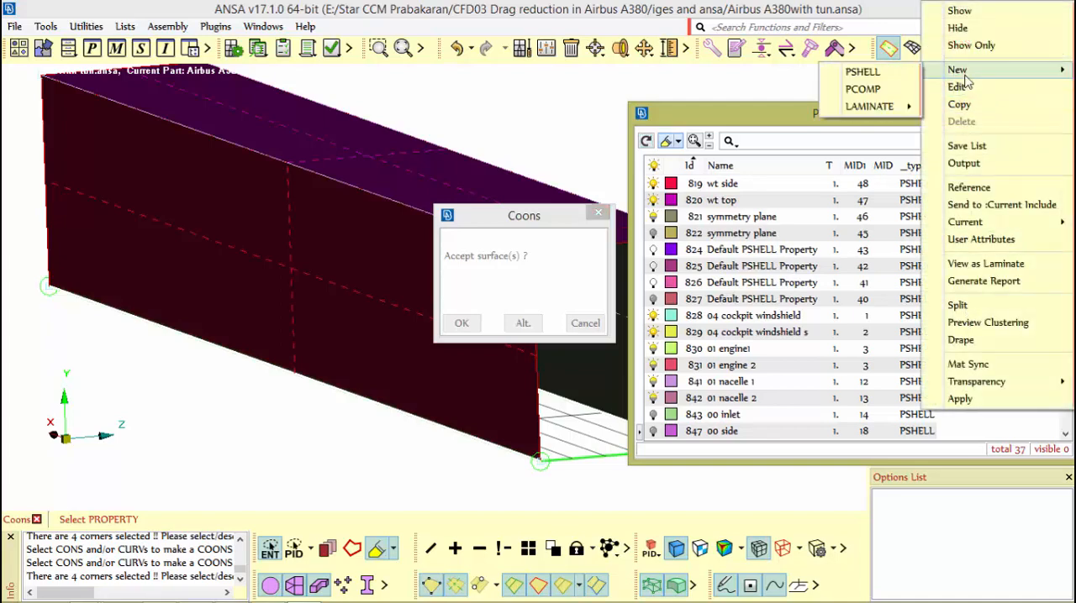
click(857, 72)
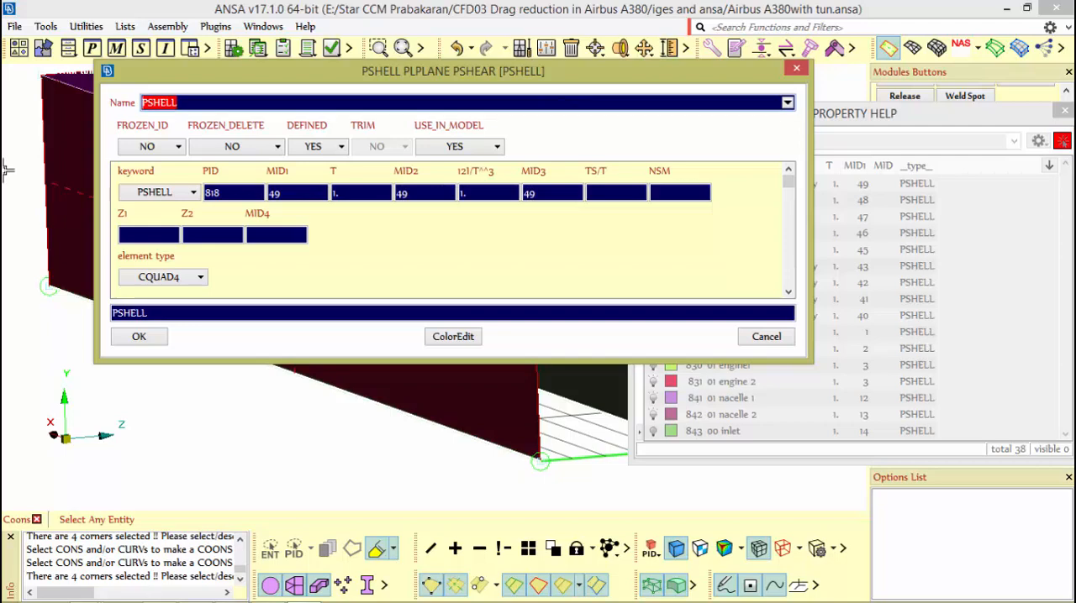
text(wt bo)
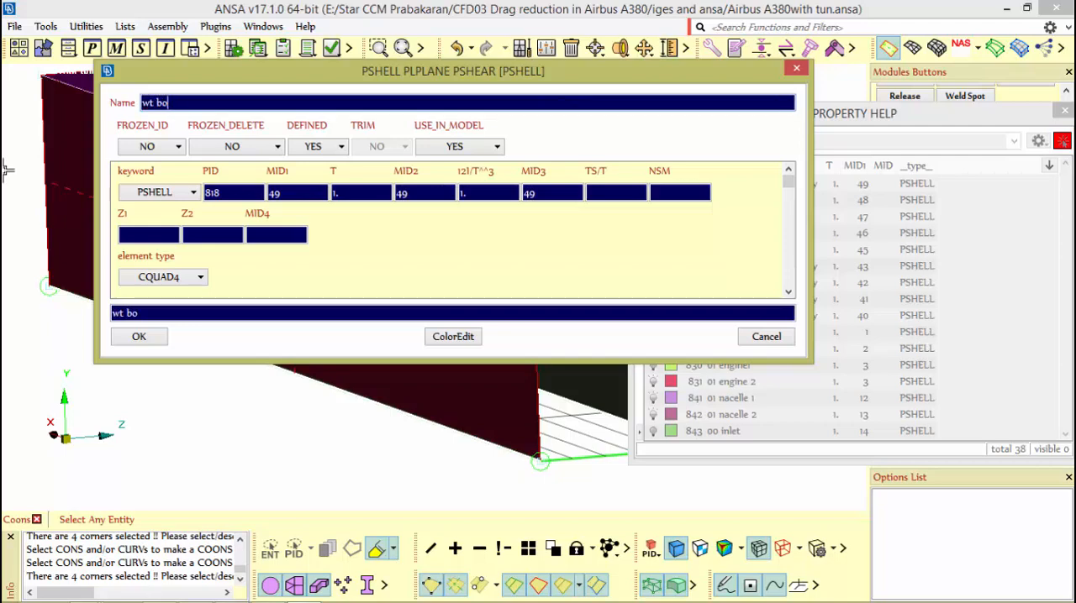
Step: Confirm the new 'wt bottom' shell property for the tunnel floor
click(138, 336)
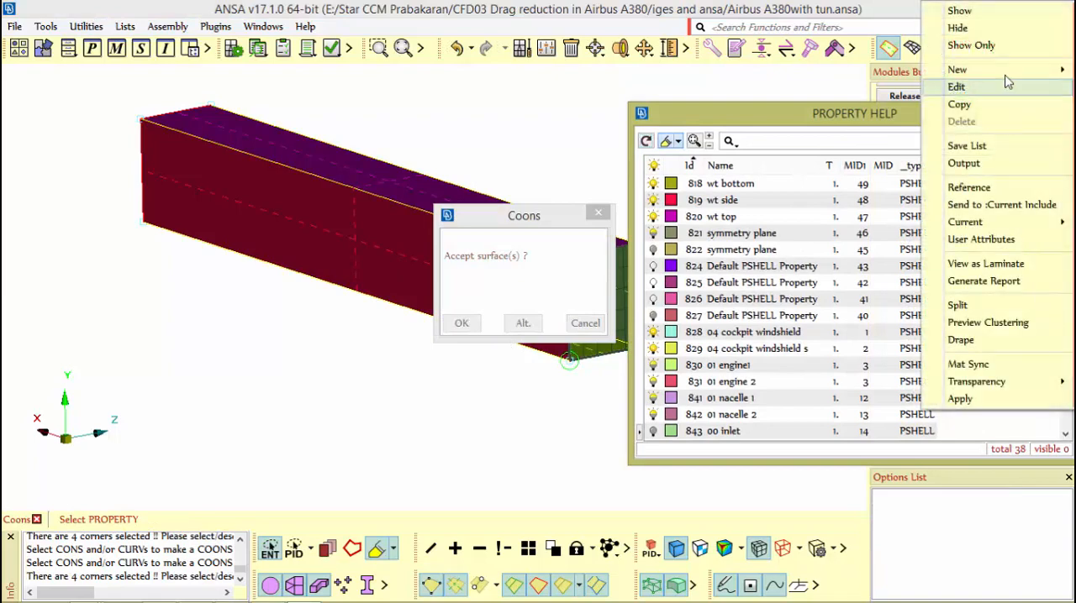
Step: Create a PSHELL property named 'wt front inlet'
click(962, 70)
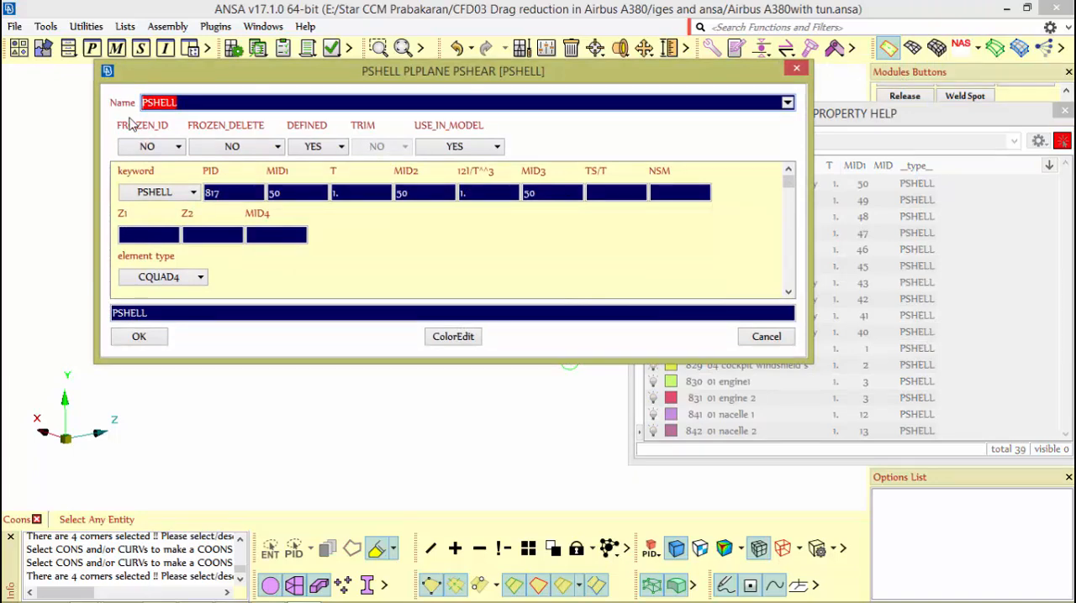
text(wt fr)
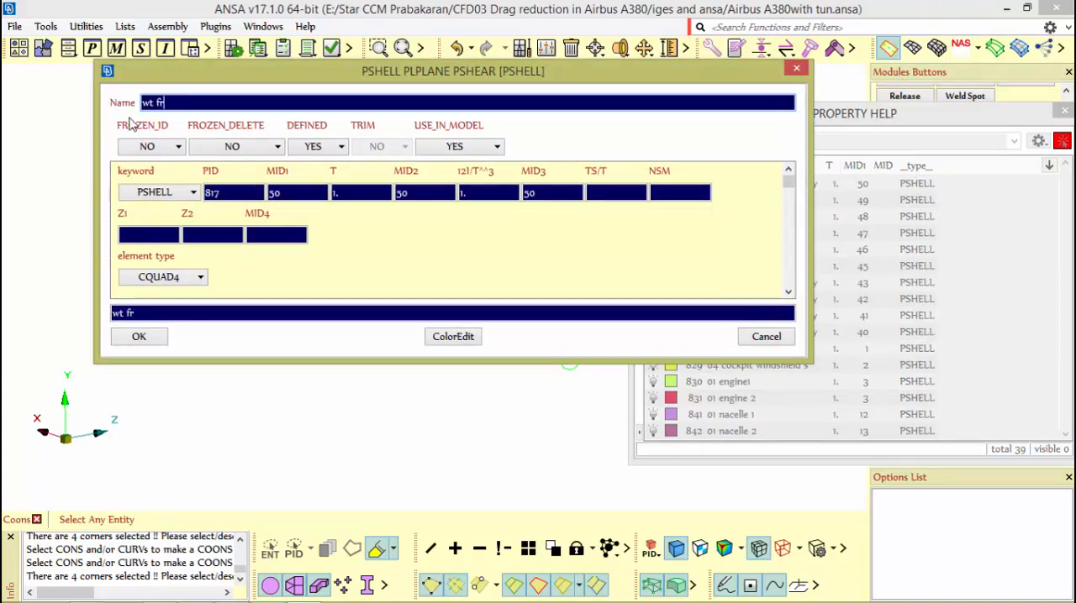
text(ont)
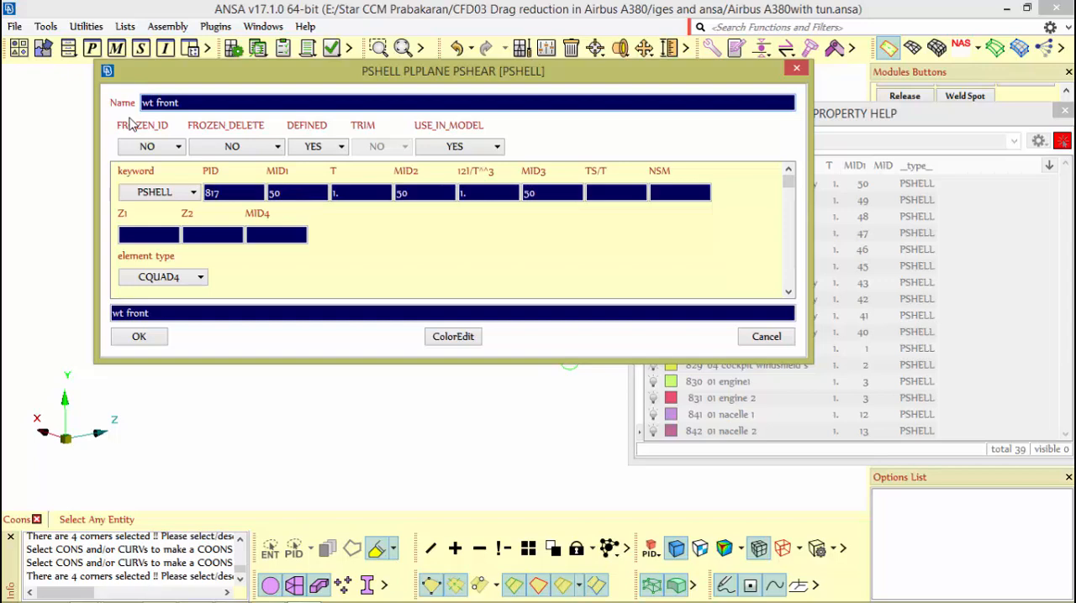
text(inlet)
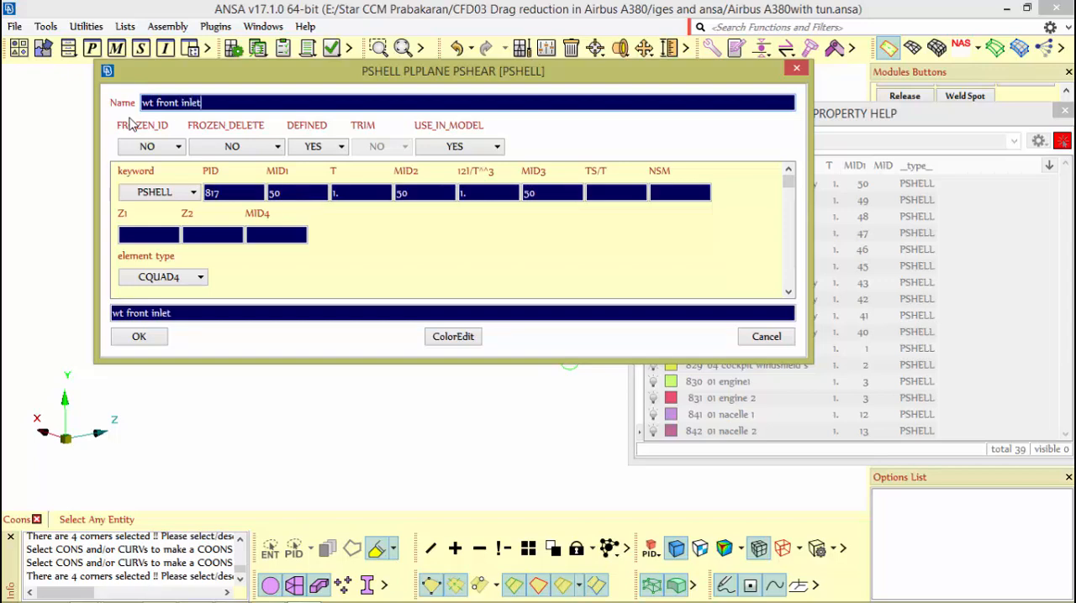
click(139, 337)
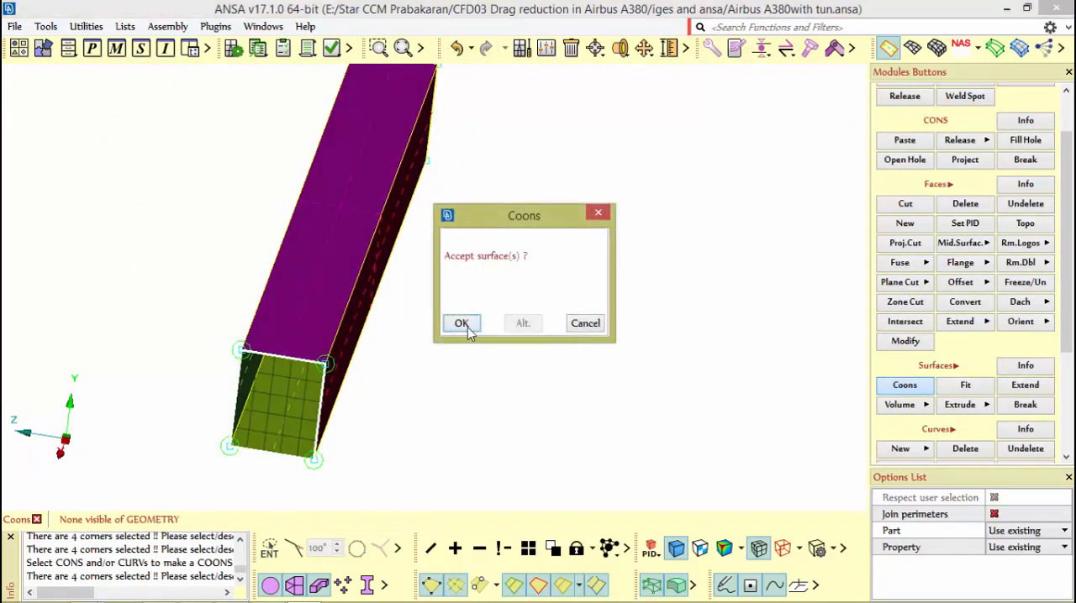
Step: Accept the end surface and give its face a new 'wt back outlet' shell property
click(461, 323)
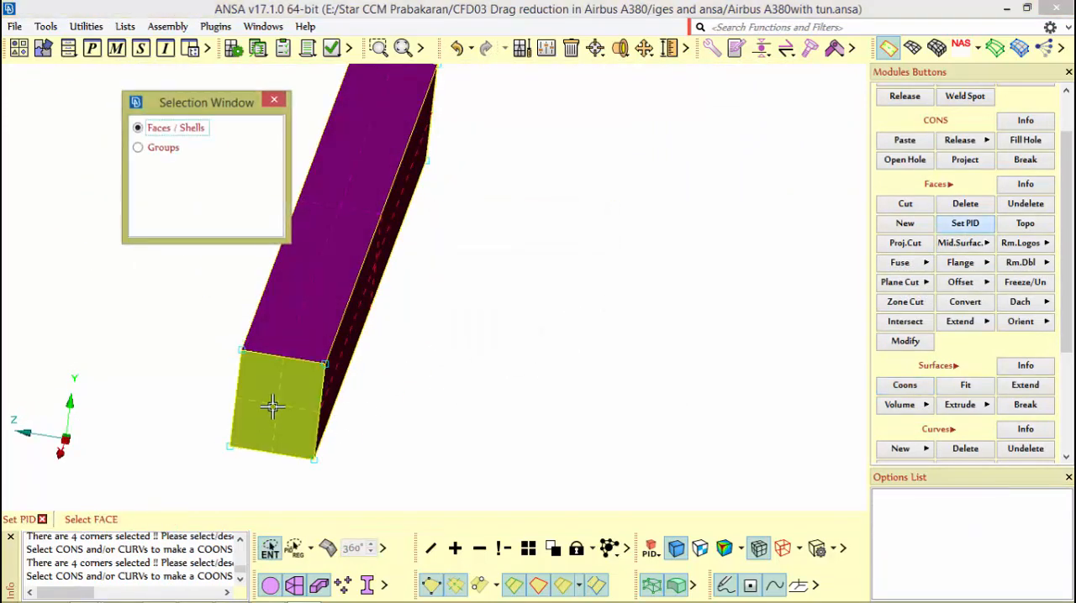
click(965, 222)
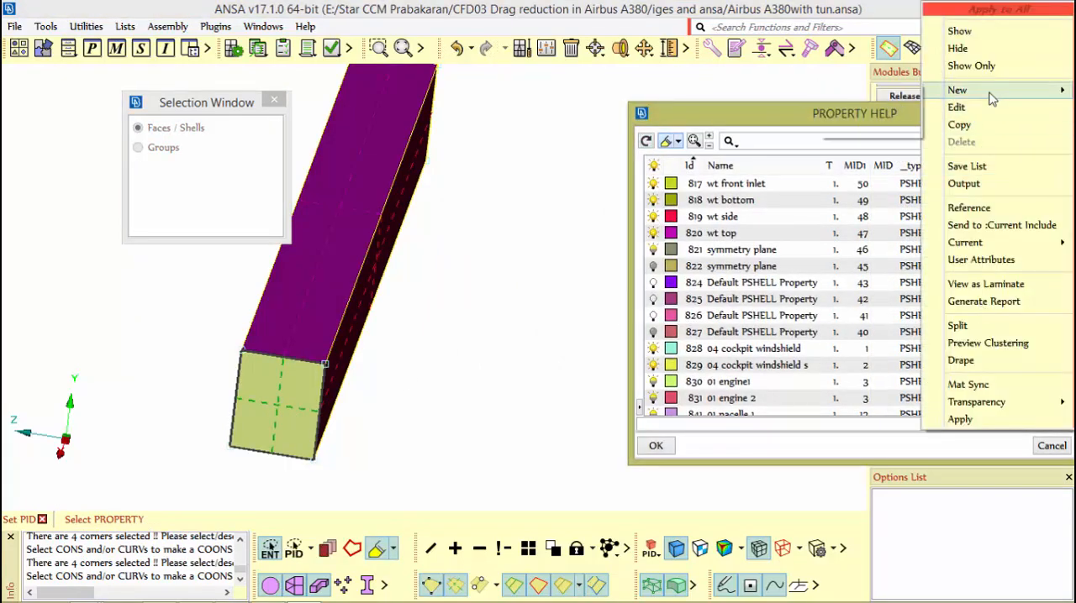
click(959, 89)
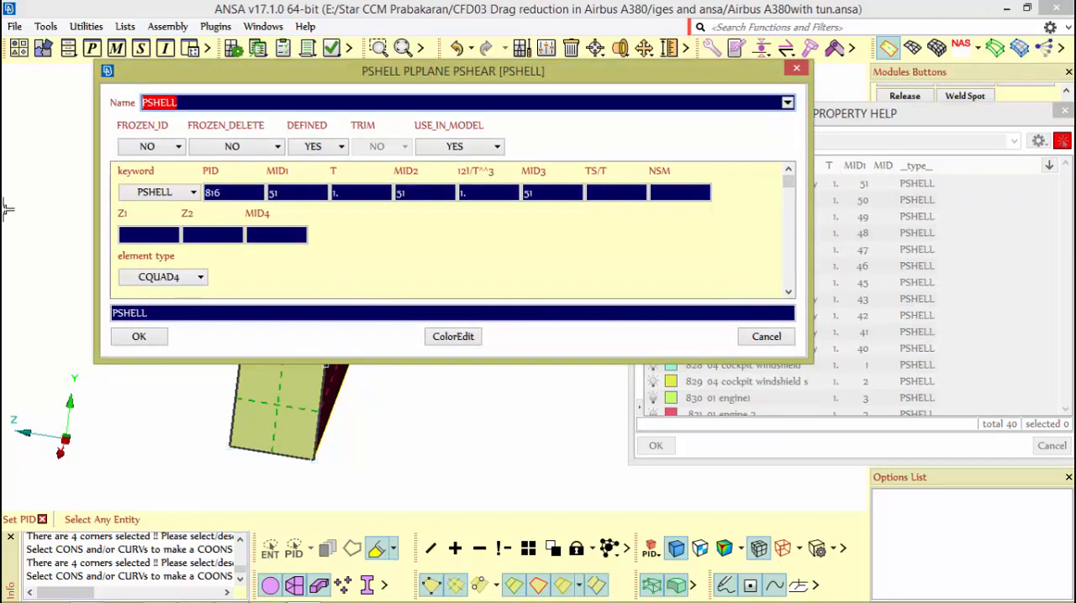
text(wt)
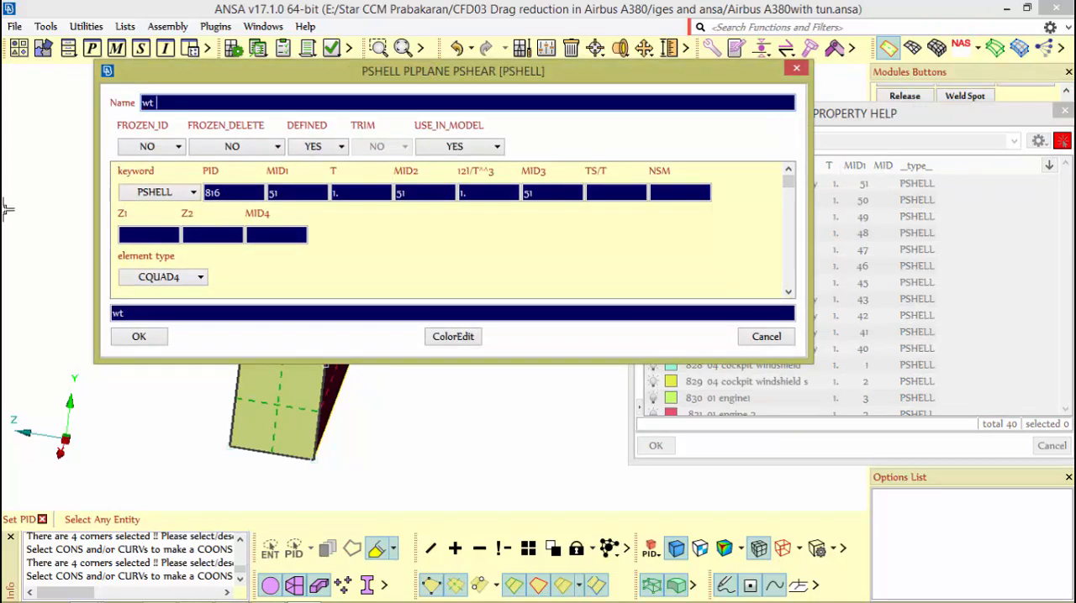
text(b)
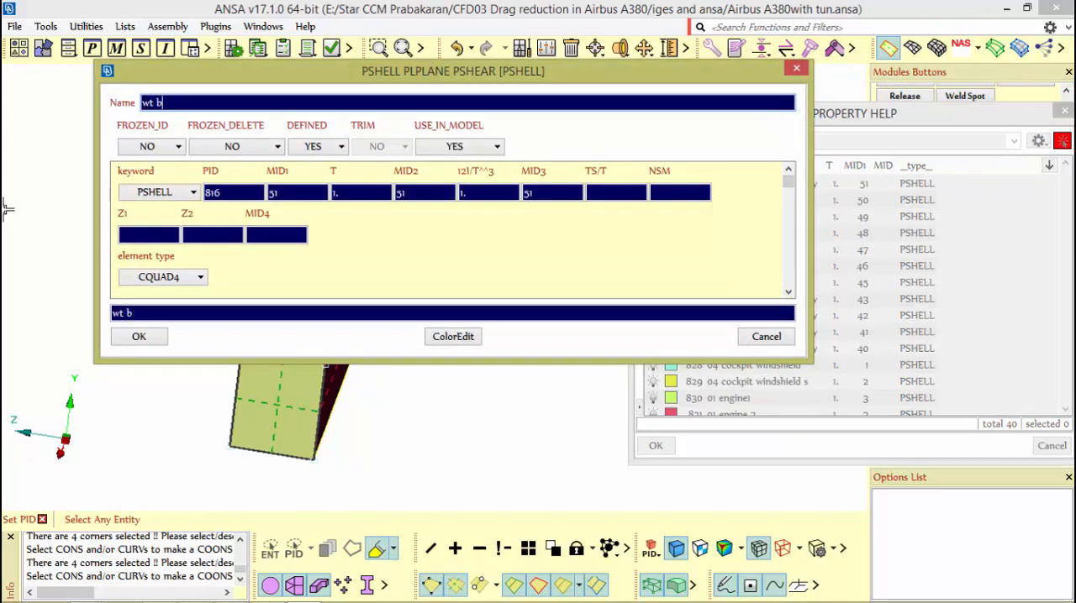
key(BackSpace)
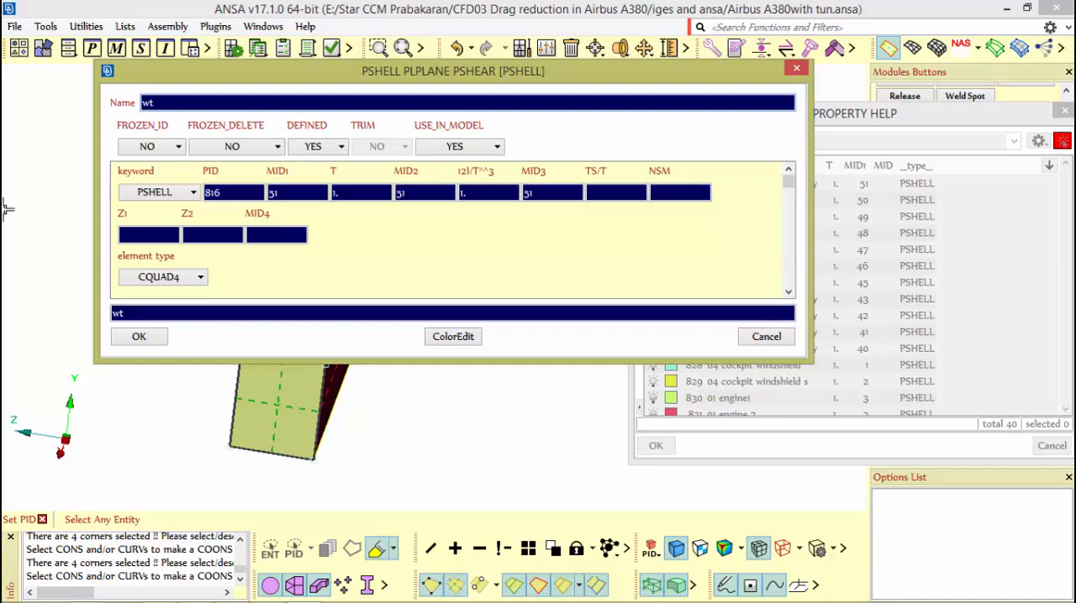
text(back)
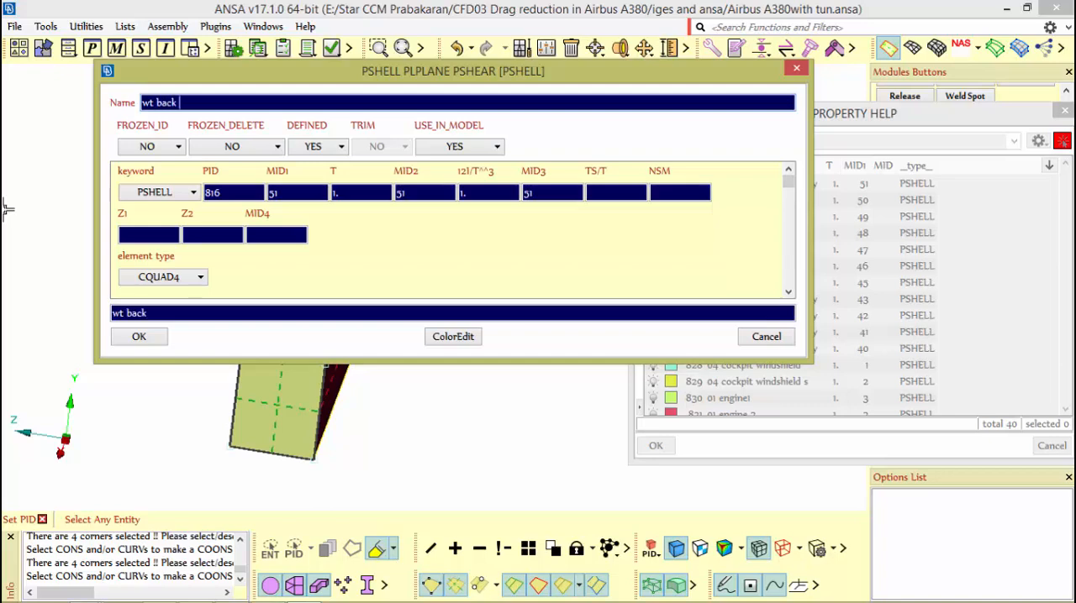
text(outlet)
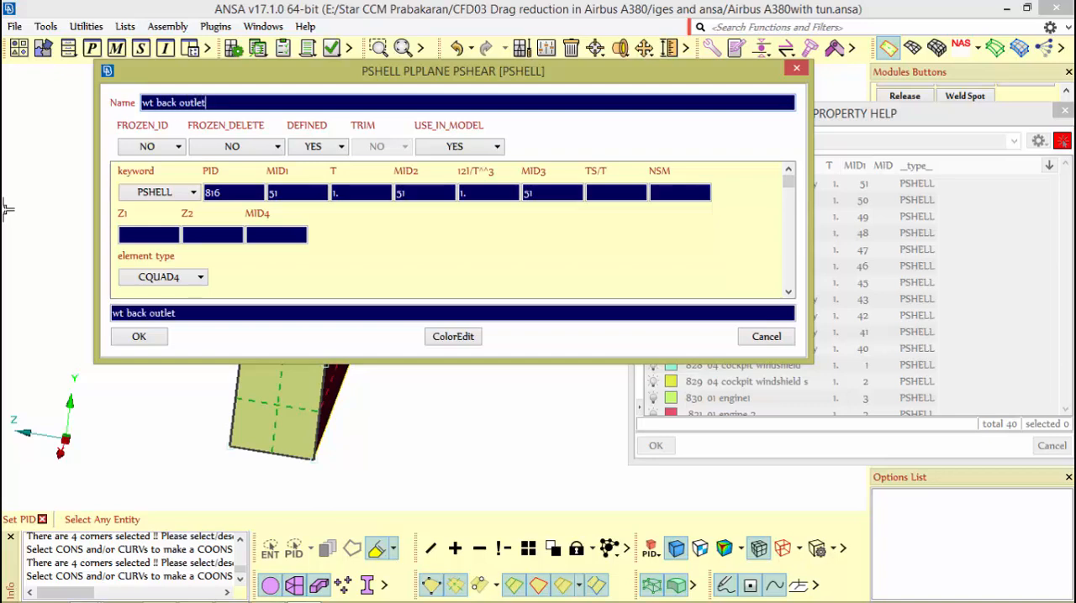
click(139, 337)
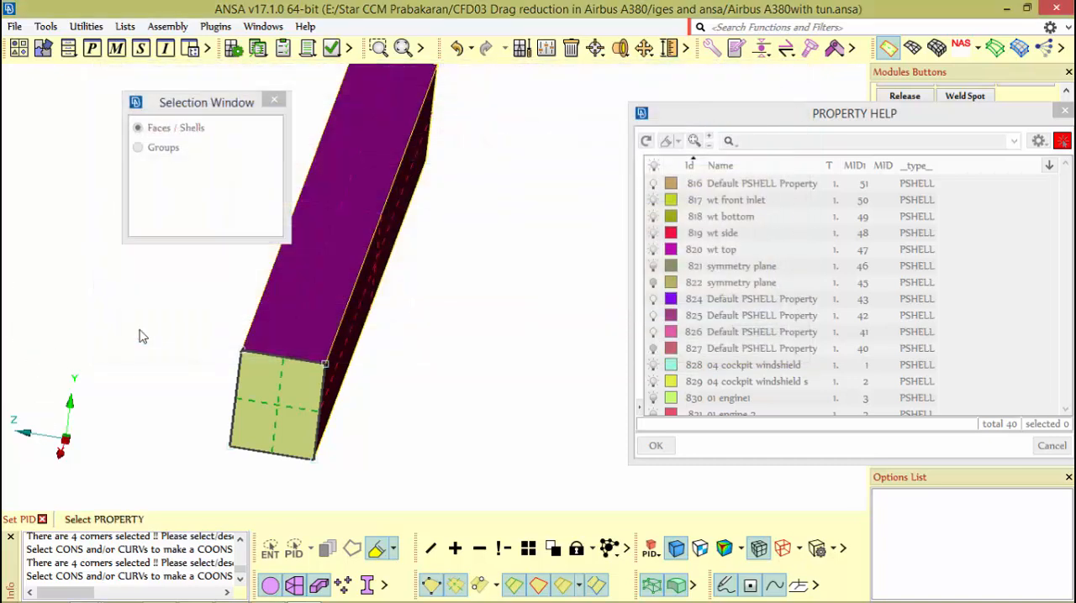
Step: Confirm the outlet property assignment on the tunnel's end face in Property Help
click(655, 446)
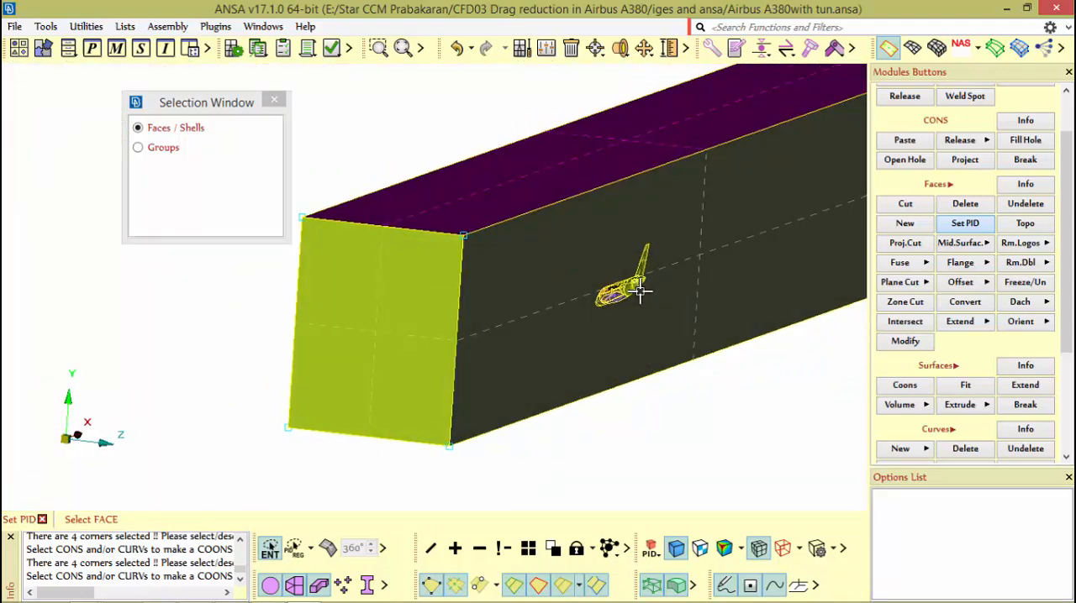
mouse_move(636, 300)
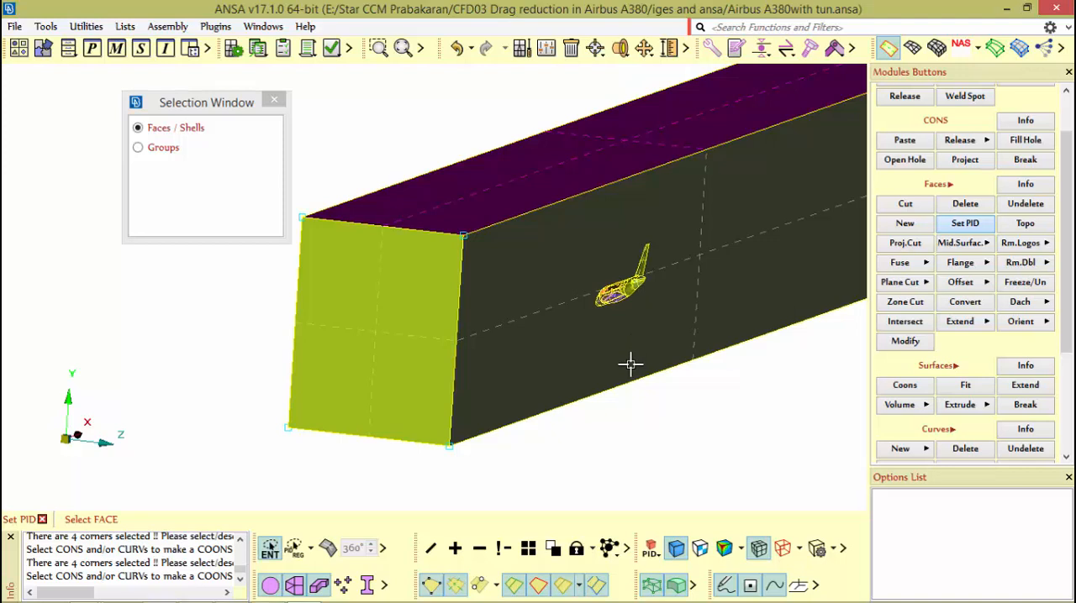
mouse_move(599, 366)
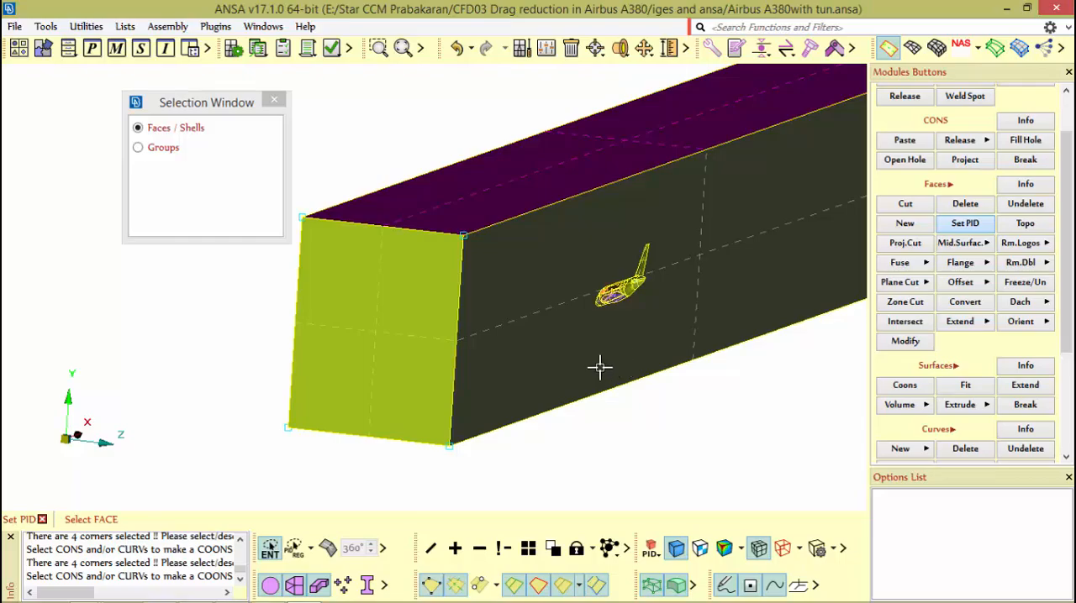